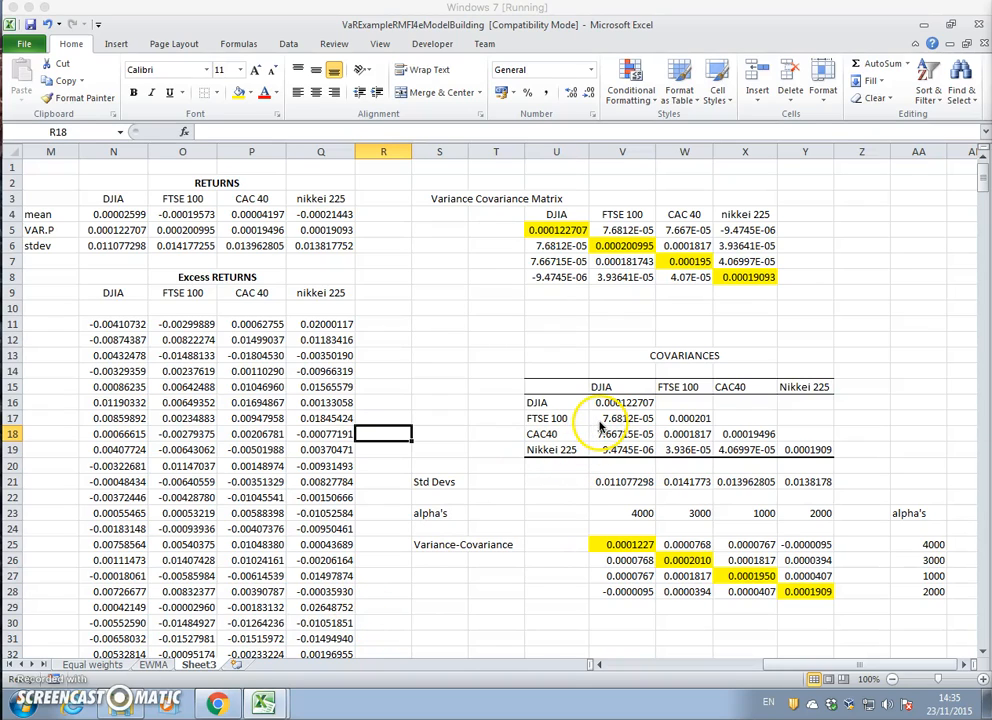
mouse_move(645, 370)
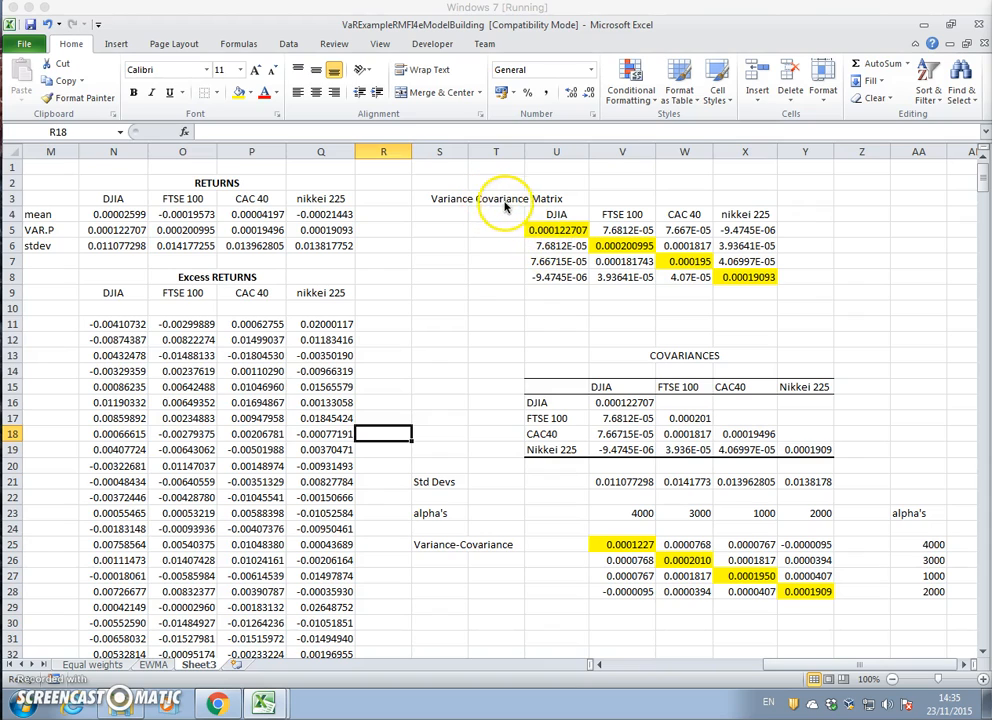
Inspect the formulas behind the matrix values, excess returns and Variance-Covariance table
left_click(557, 230)
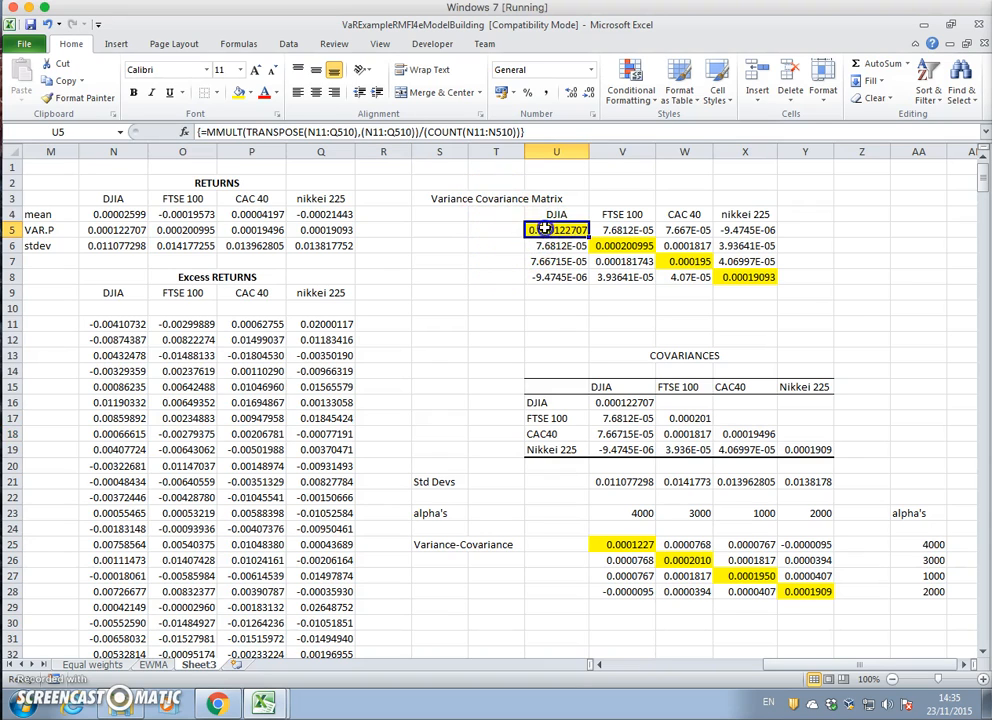
left_click(622, 245)
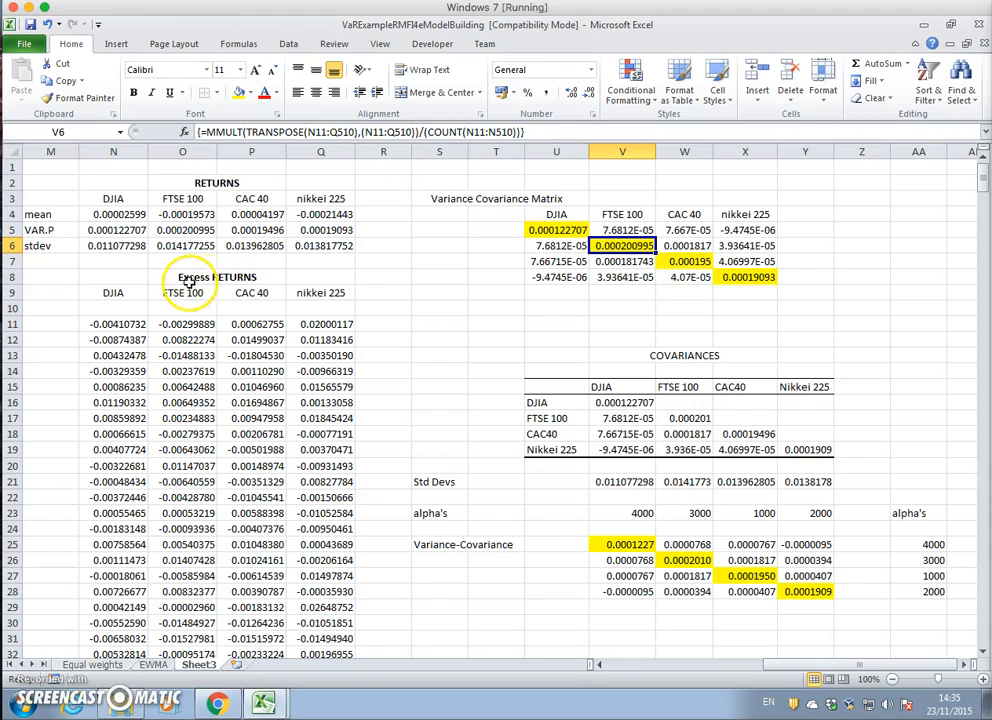
scroll("left", 3)
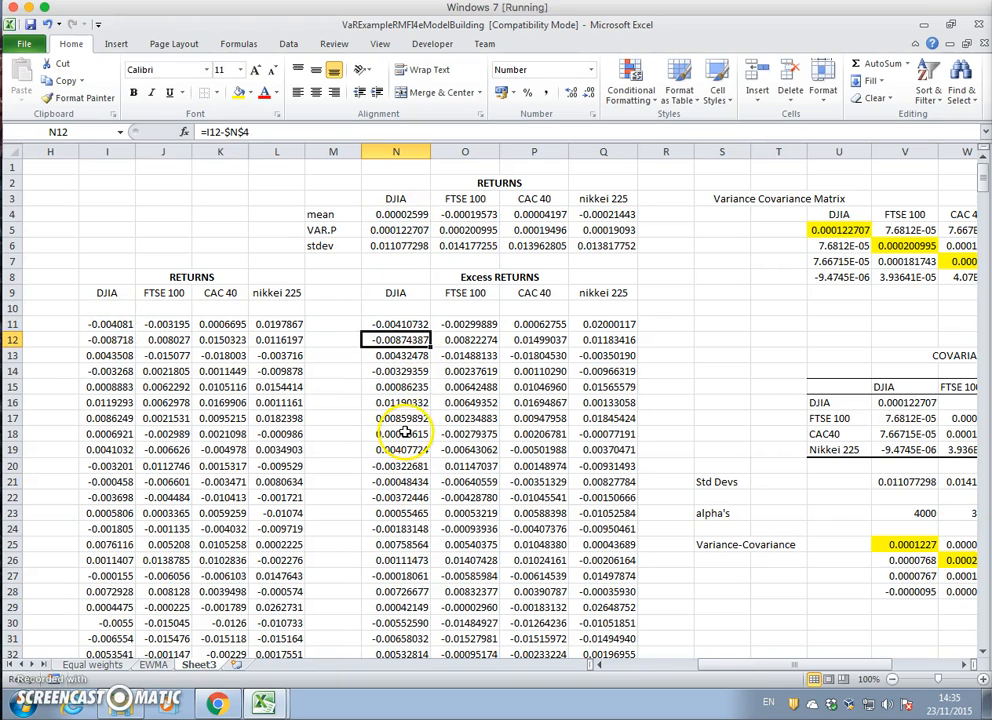
left_click(396, 449)
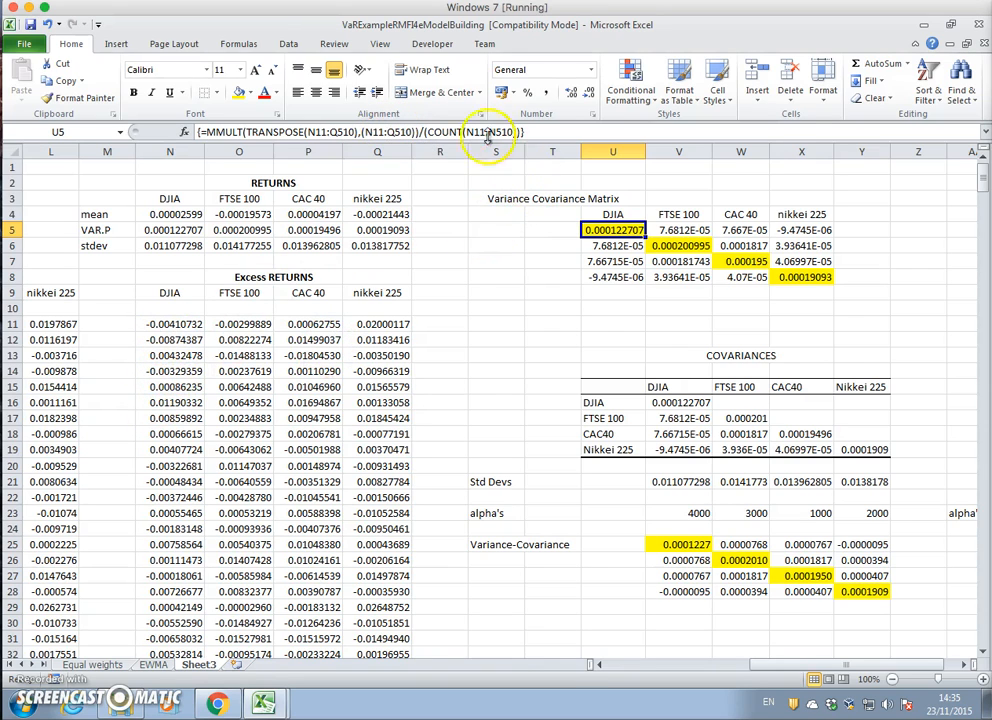
mouse_move(485, 135)
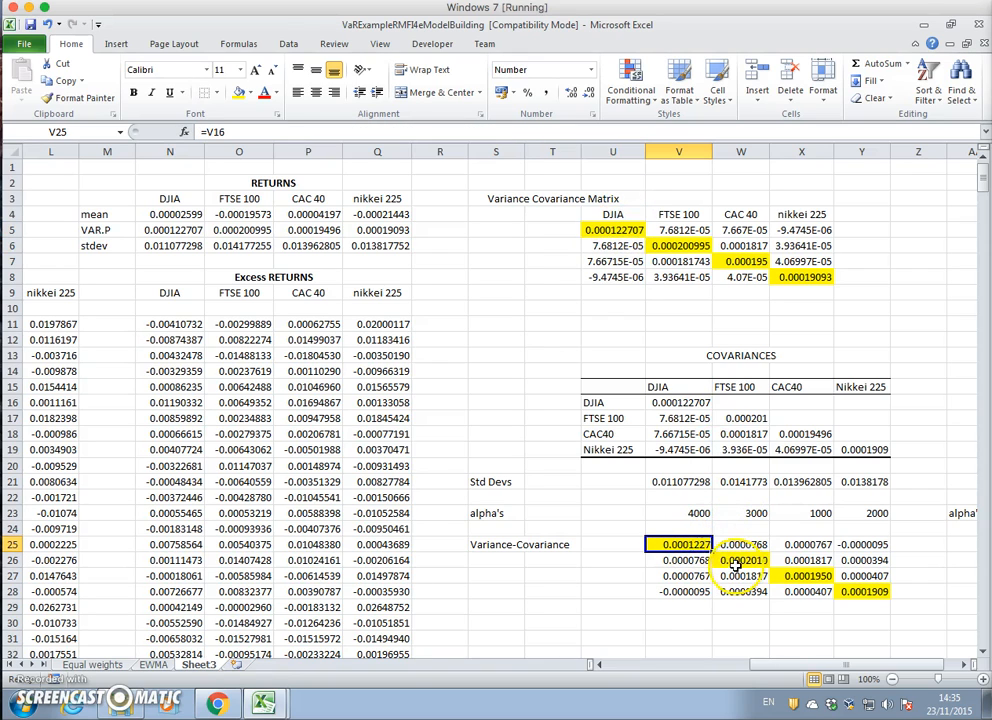
left_click(741, 544)
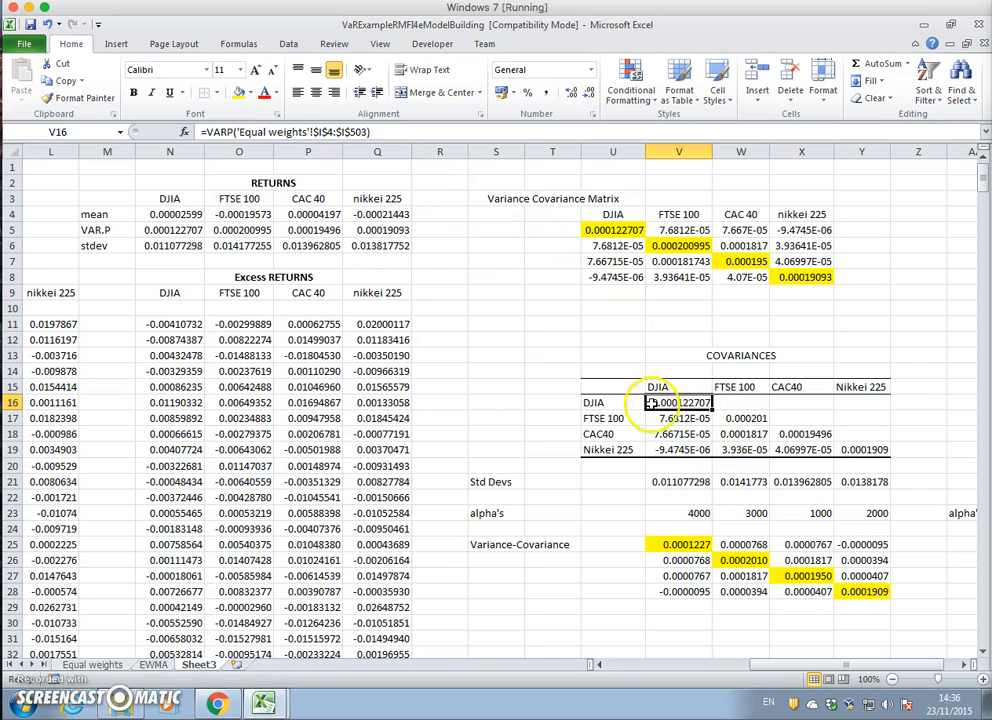
left_click(679, 418)
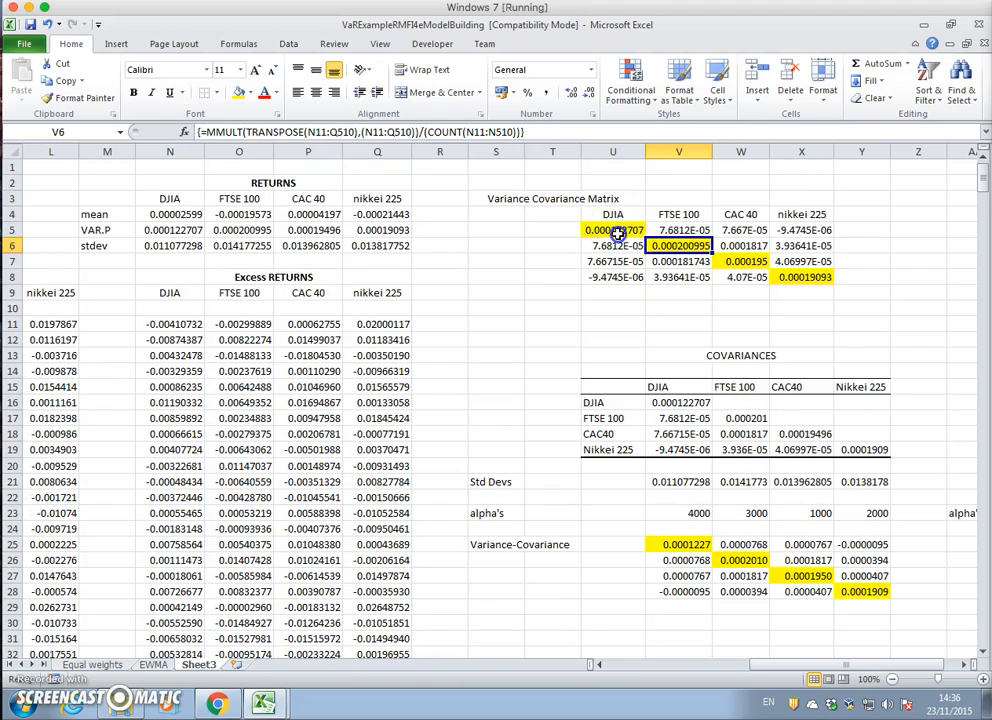
Show the matrix values with seven decimals and compare them against the table below
left_click(613, 230)
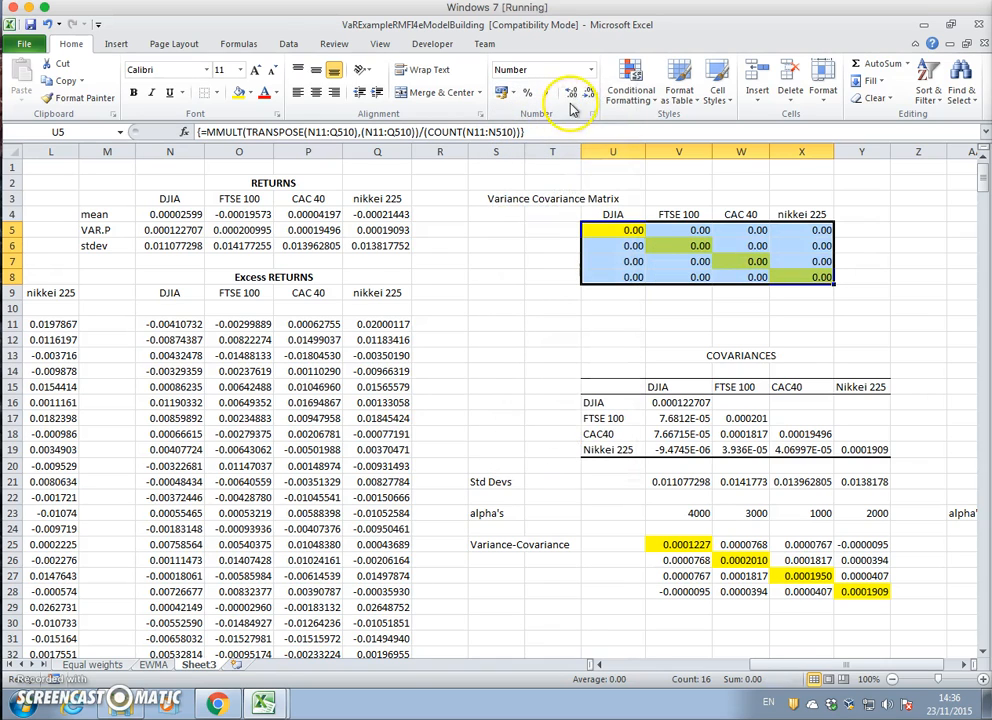
left_click(573, 92)
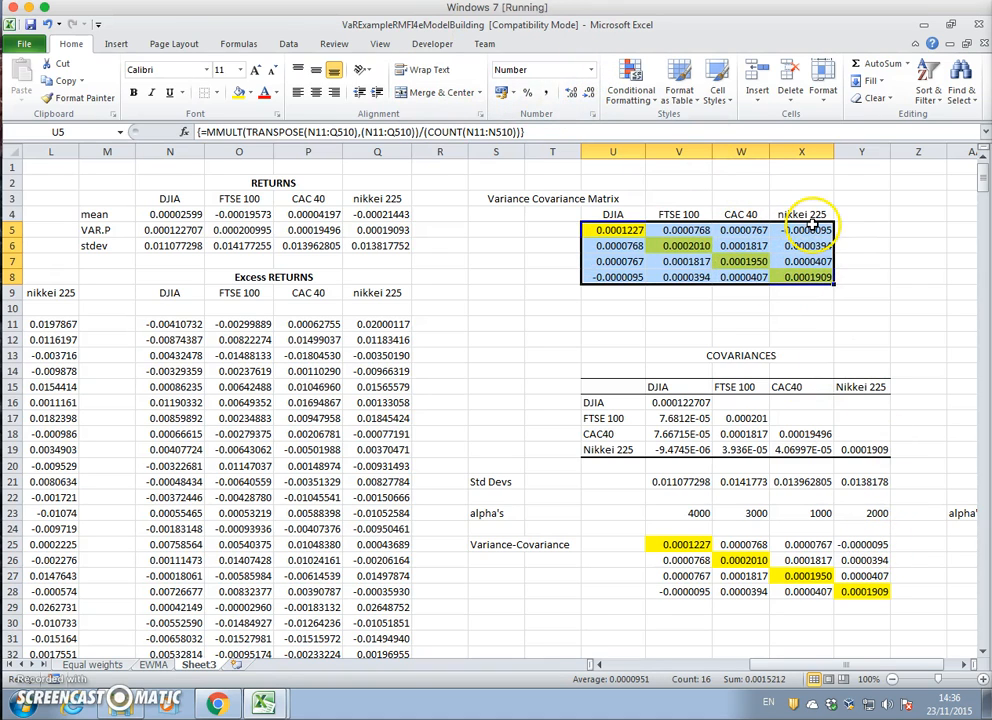
left_click(801, 230)
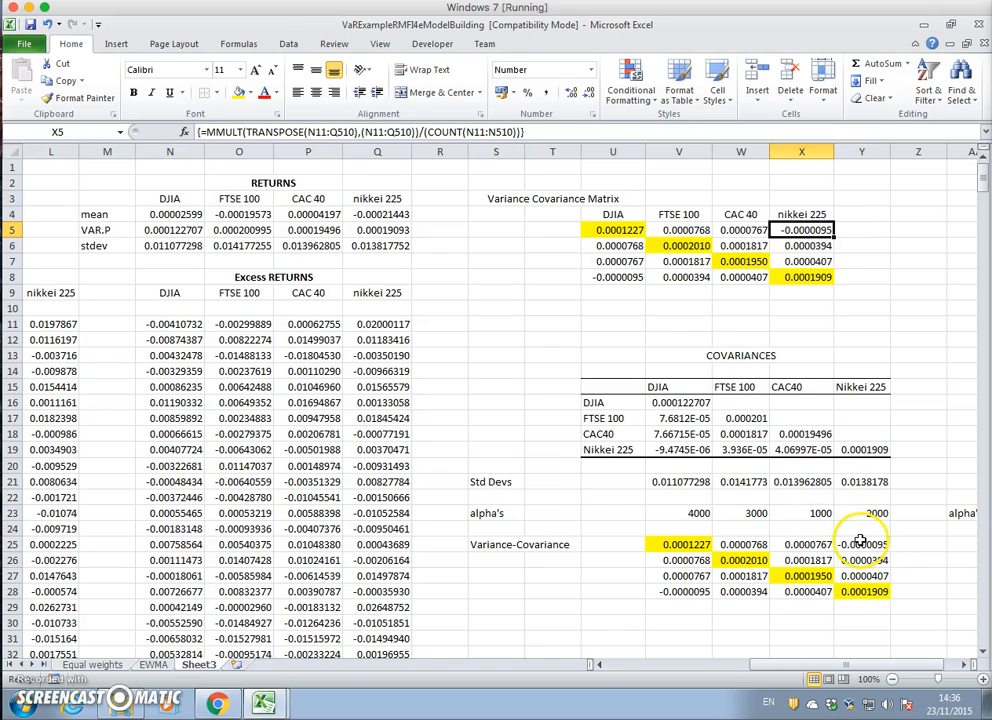
left_click(801, 544)
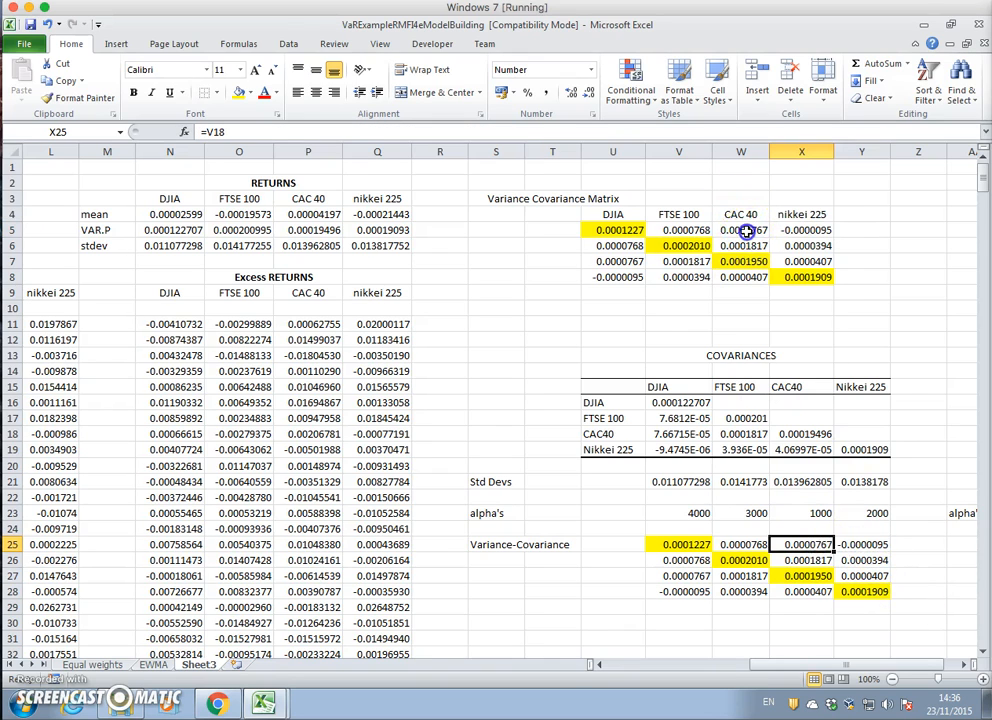
left_click(741, 230)
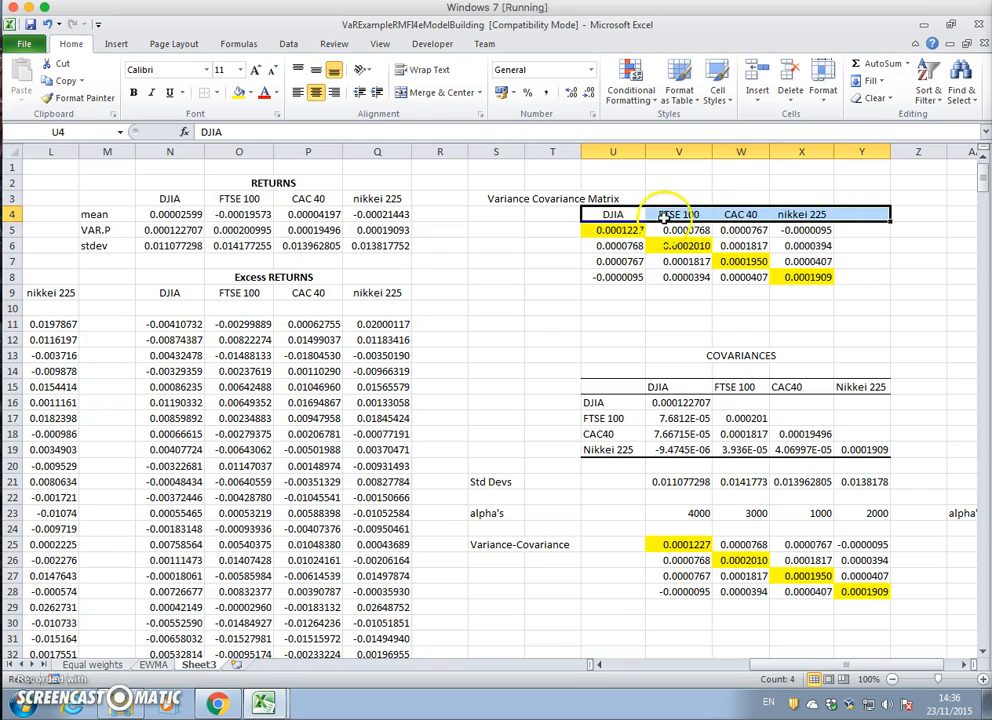
Paste the headers DJIA, FTSE 100, CAC 40, nikkei 225 transposed down column T
right_click(665, 214)
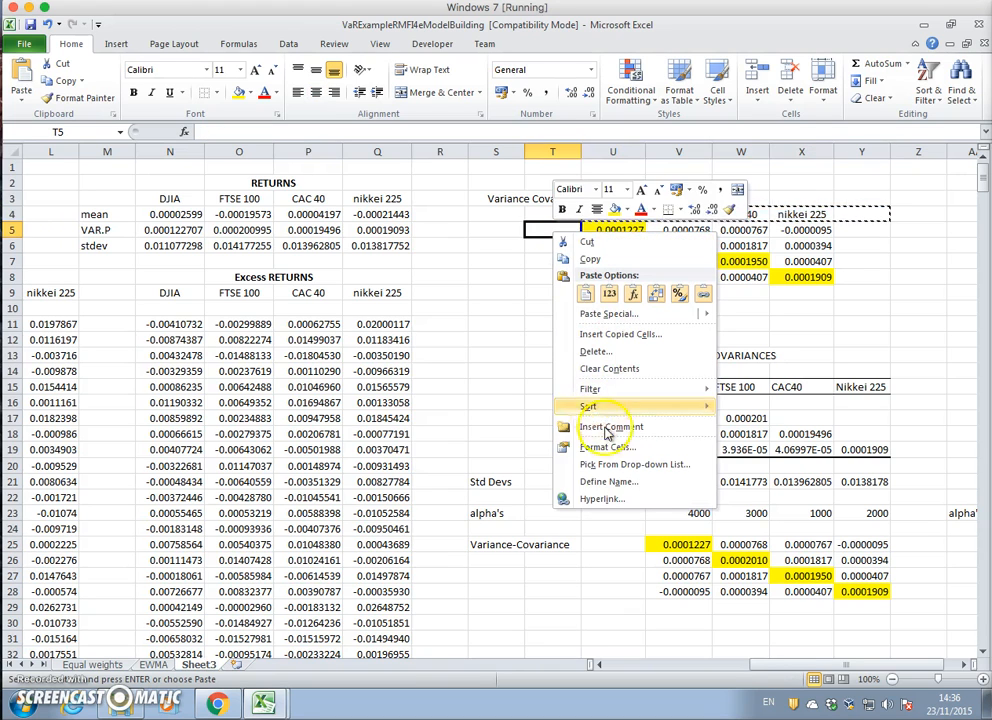
left_click(607, 313)
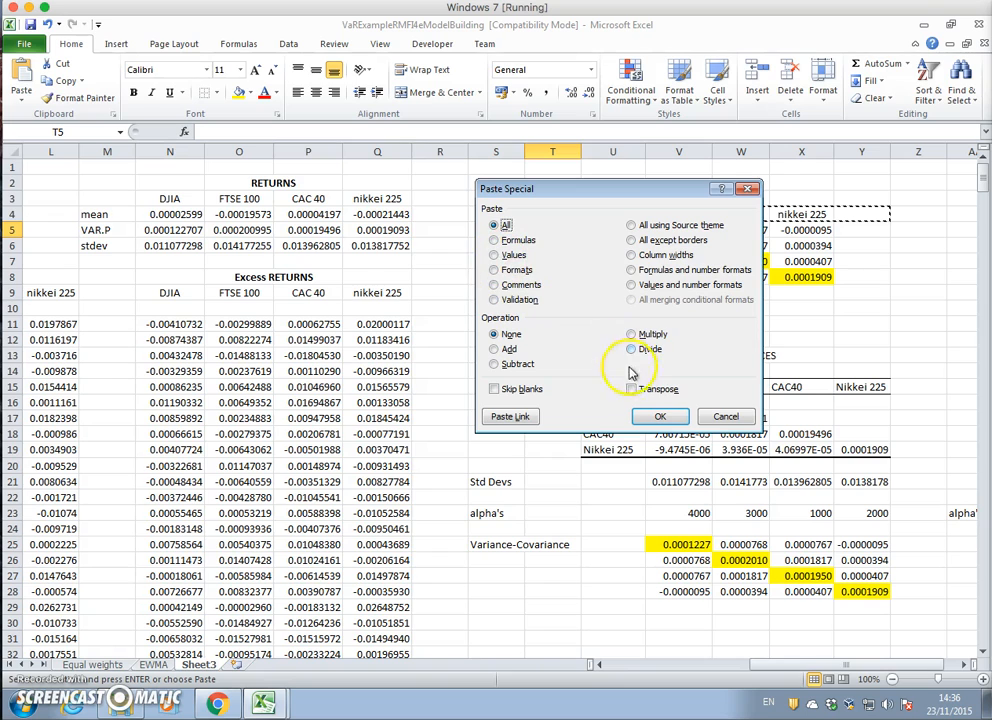
left_click(660, 416)
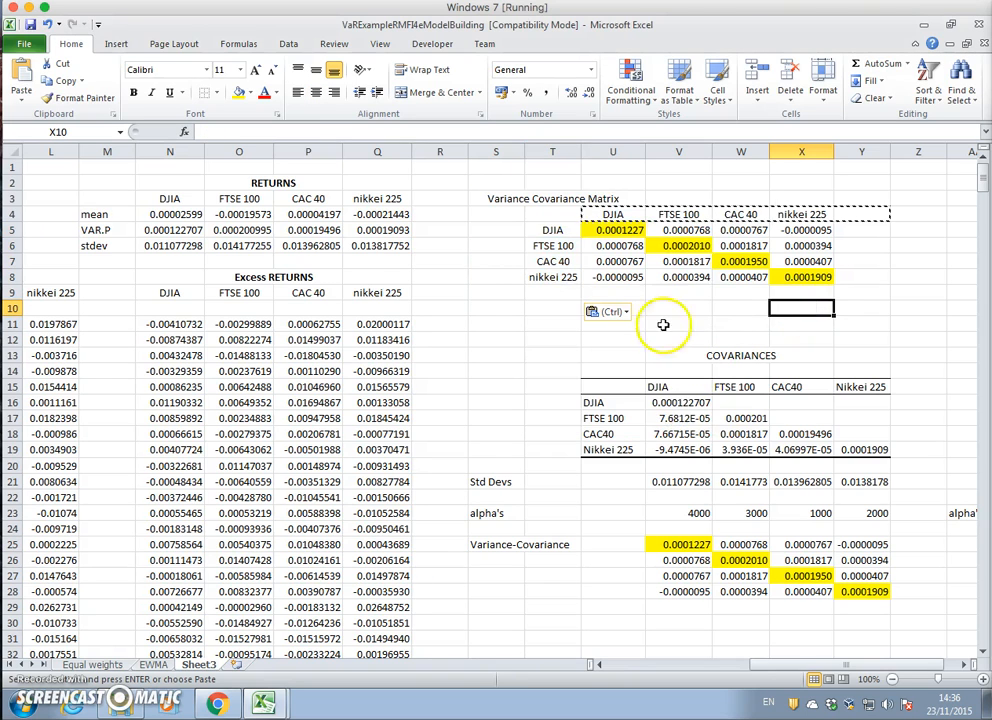
Check the matrix's first value and covariance values against the lower table
left_click(613, 230)
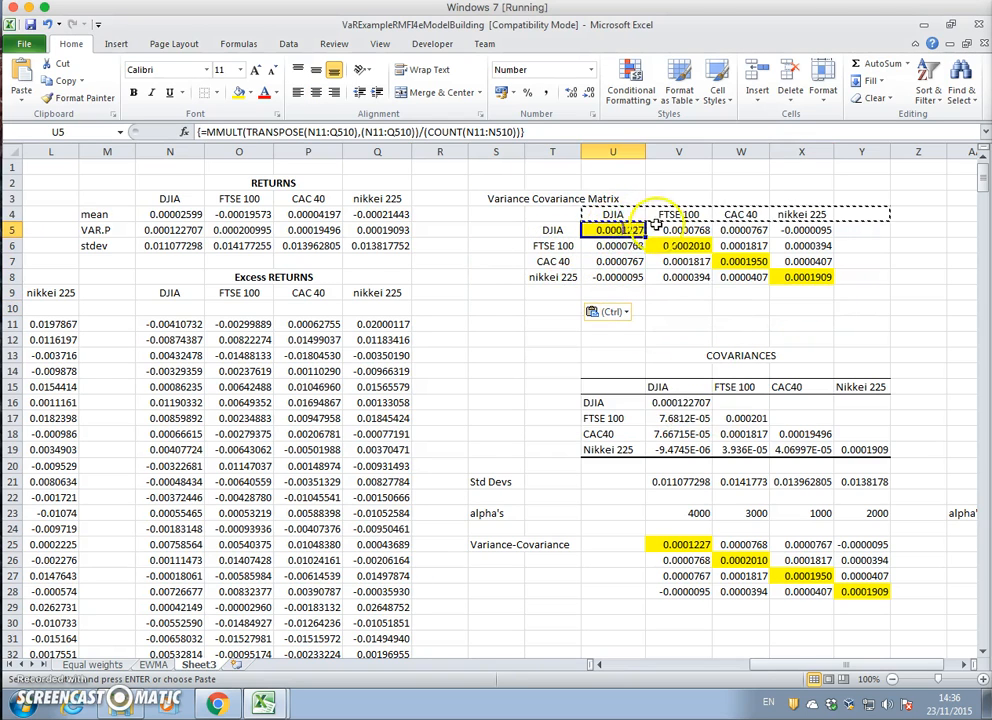
left_click(679, 230)
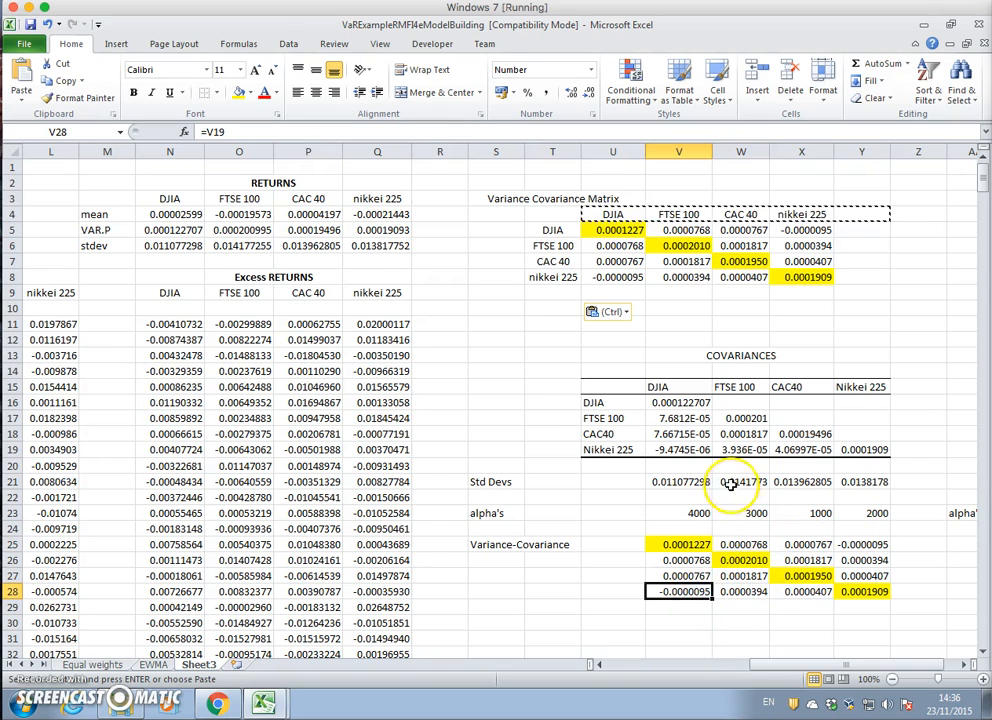
left_click(801, 230)
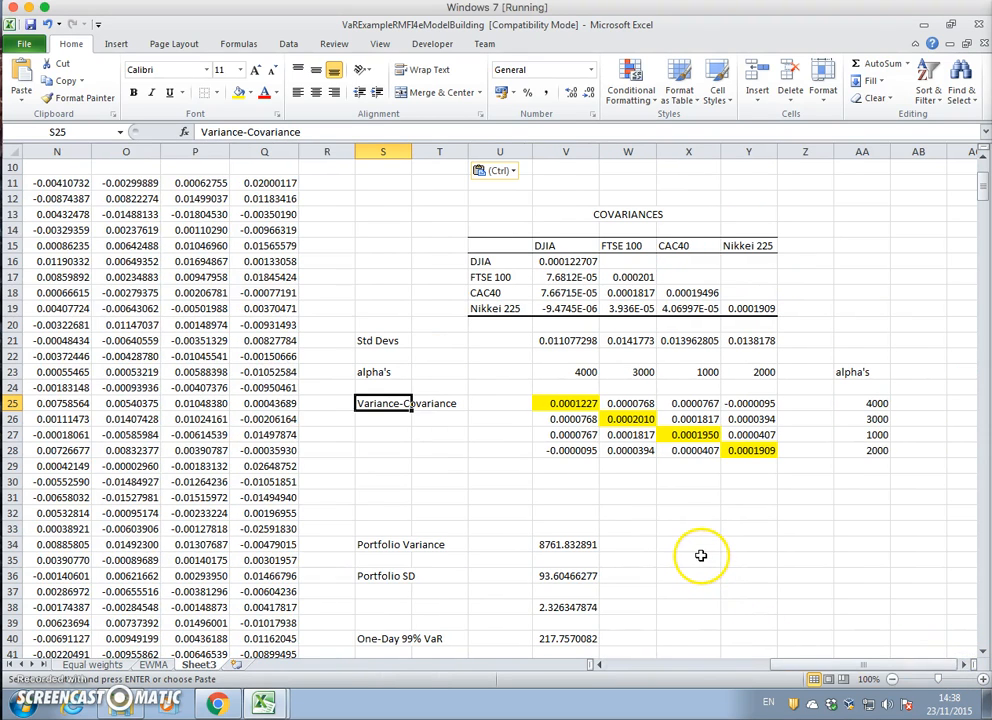
mouse_move(602, 588)
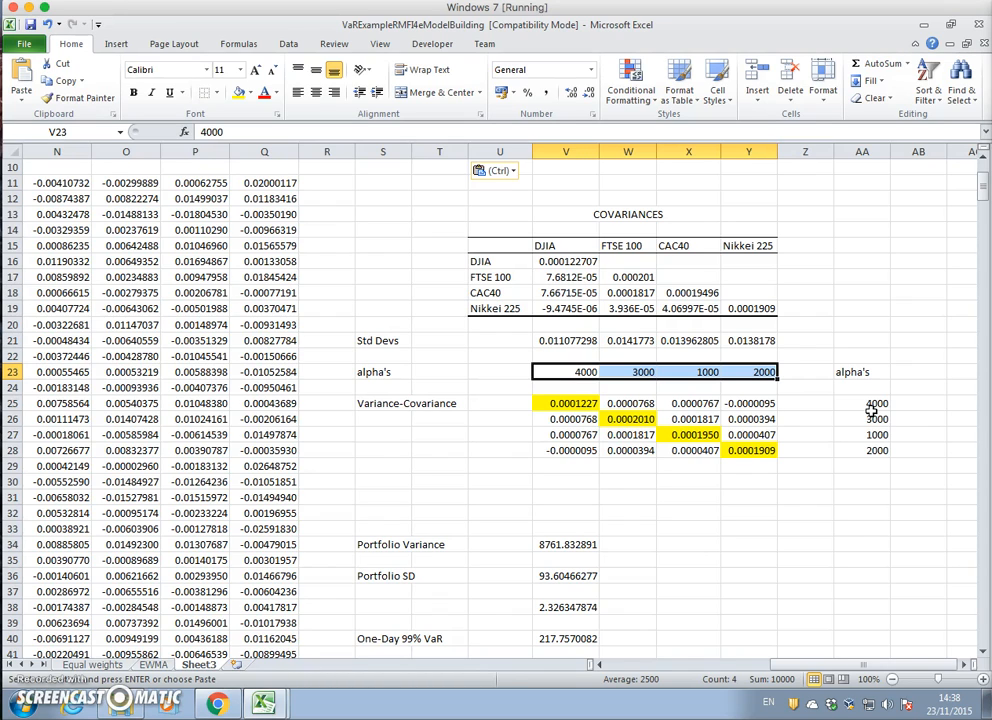
left_click(862, 403)
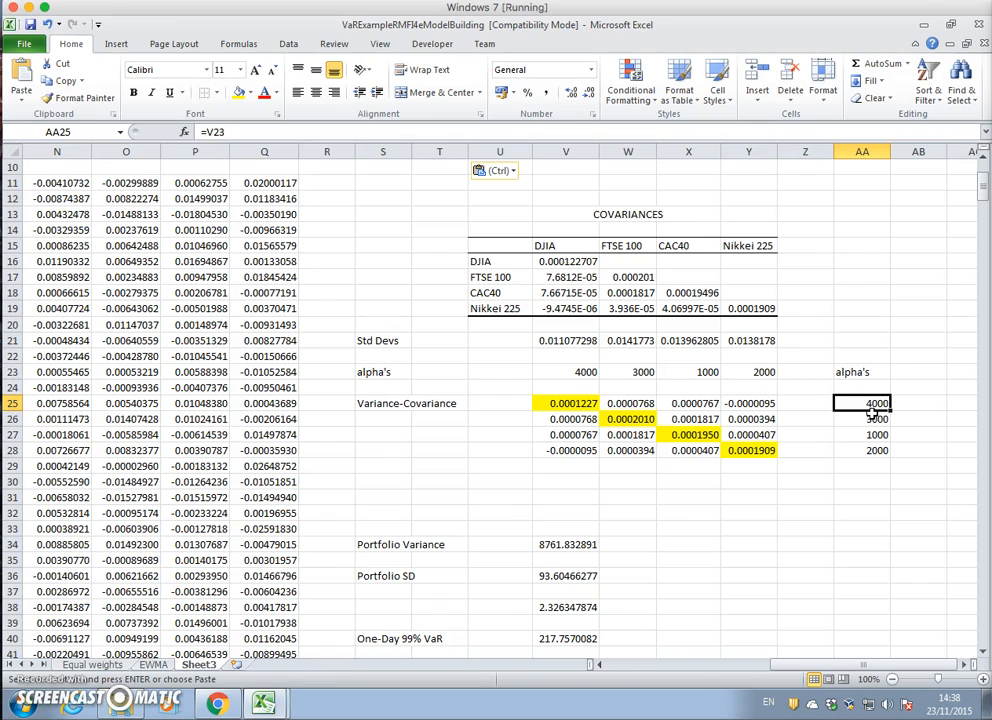
left_click(862, 418)
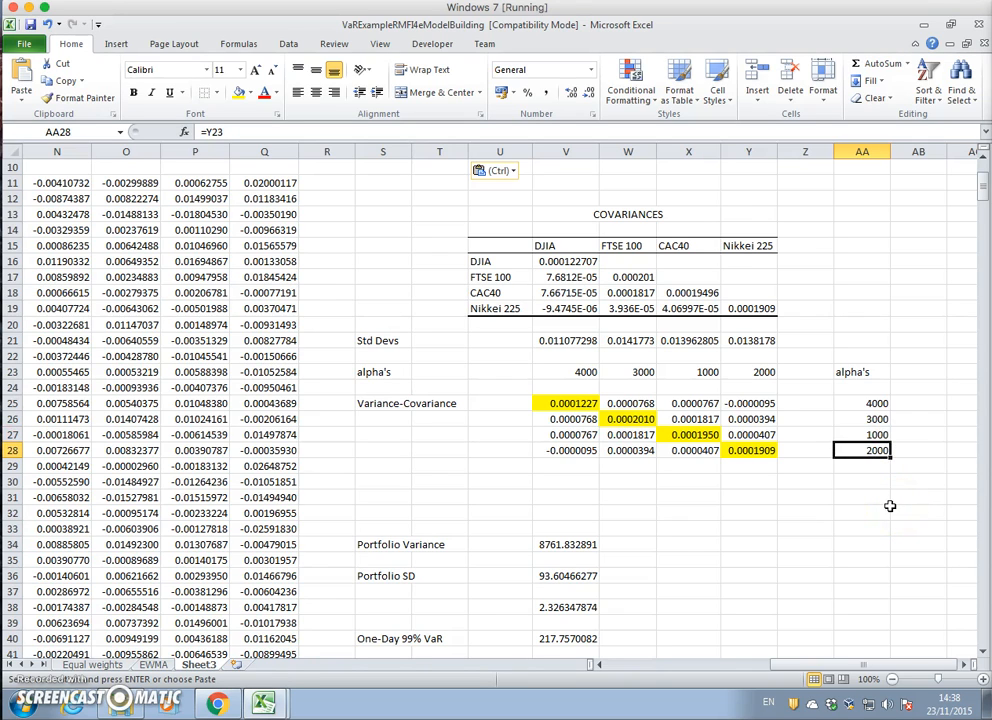
mouse_move(891, 507)
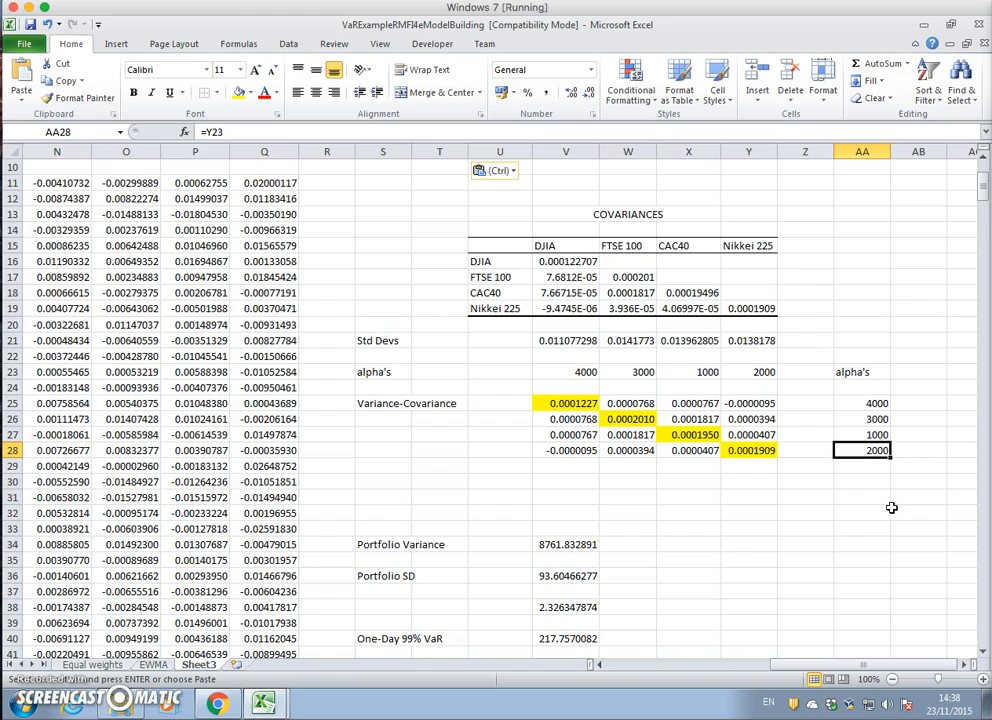
mouse_move(817, 550)
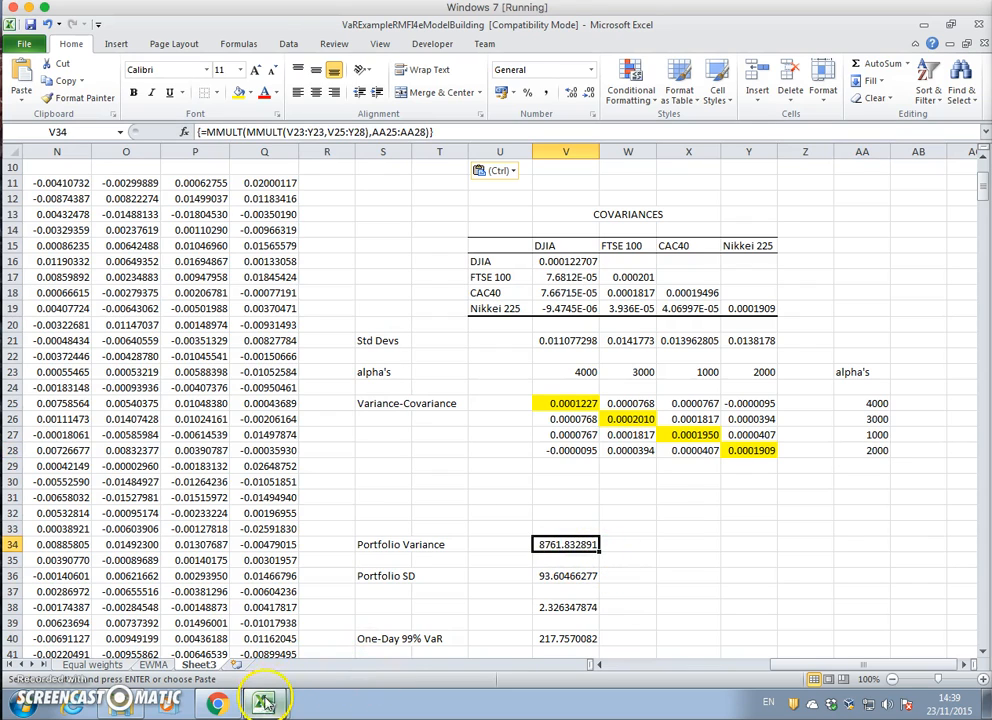
mouse_move(265, 700)
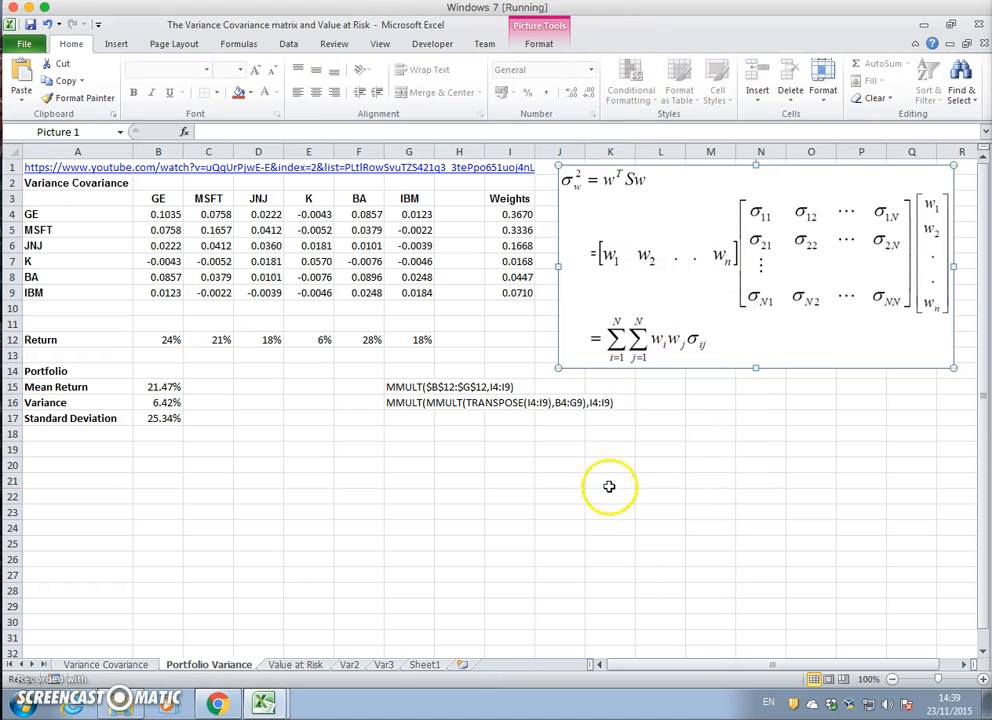
mouse_move(612, 220)
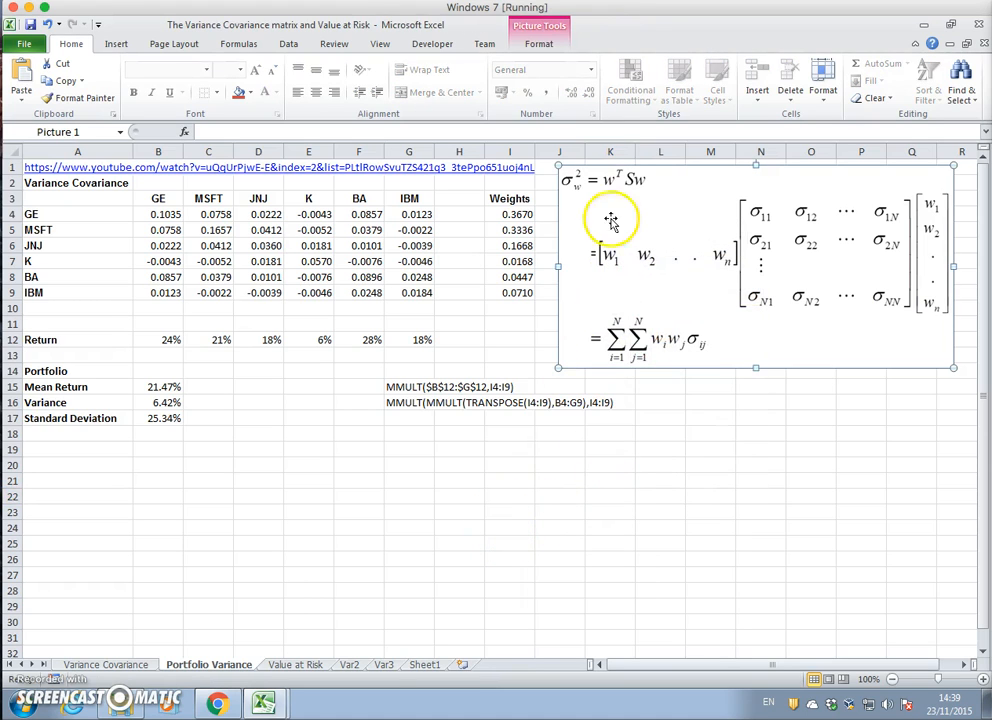
mouse_move(570, 188)
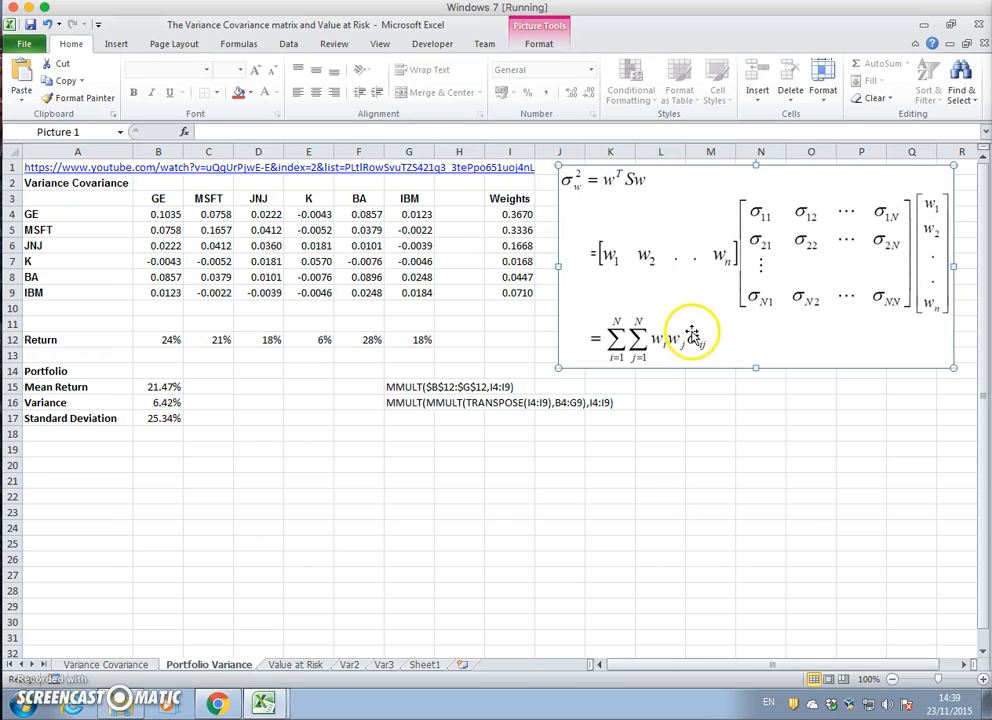
mouse_move(663, 302)
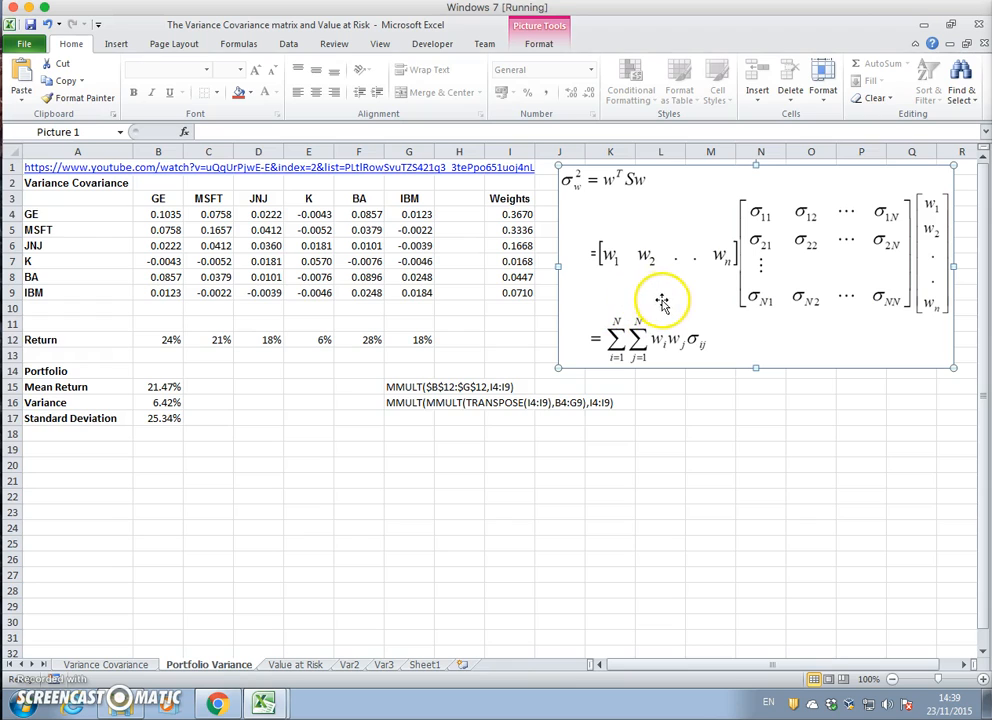
mouse_move(725, 278)
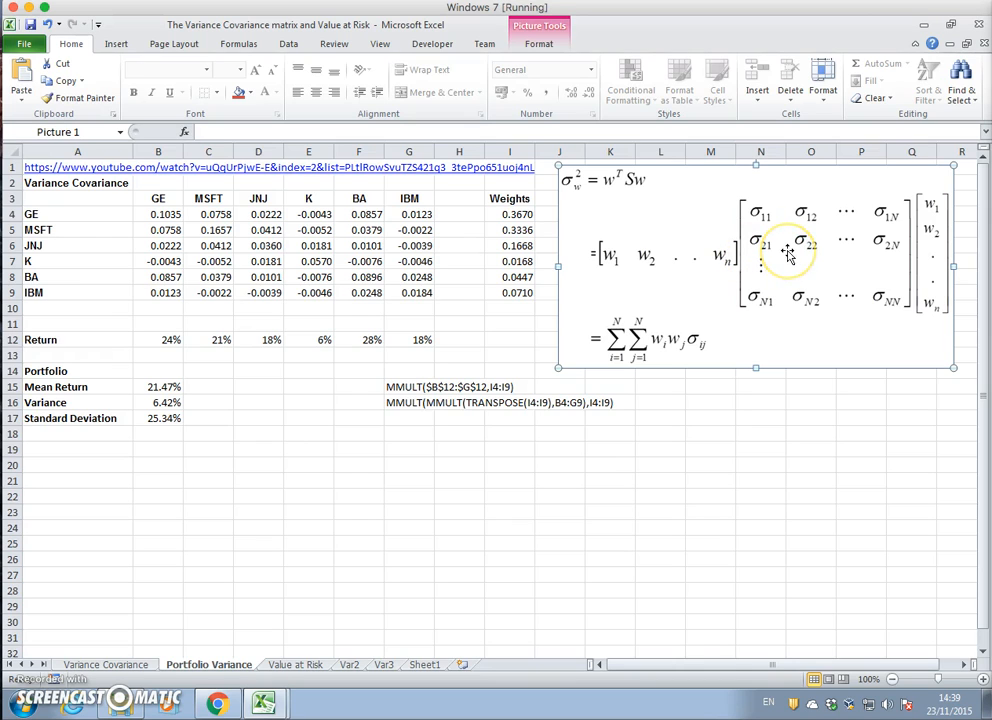
mouse_move(948, 270)
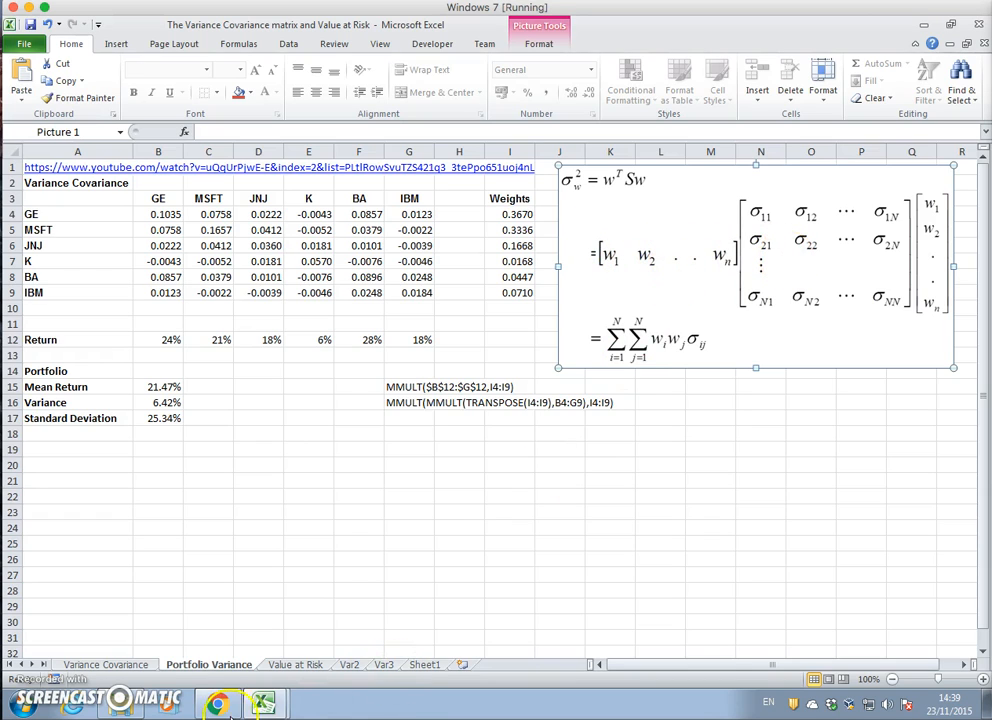
Bring up the VaRExampleRMFI4eModelBuilding workbook from the taskbar
left_click(265, 702)
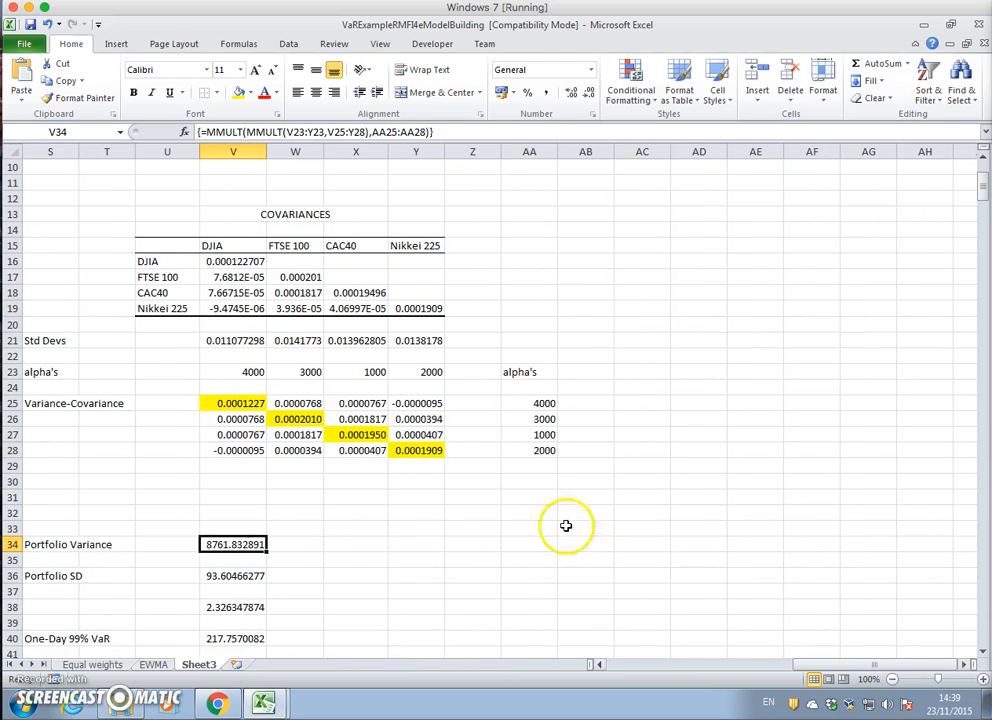
Paste the w-transpose-S-w formula picture below the matrix beside the Portfolio Variance results
left_click(416, 497)
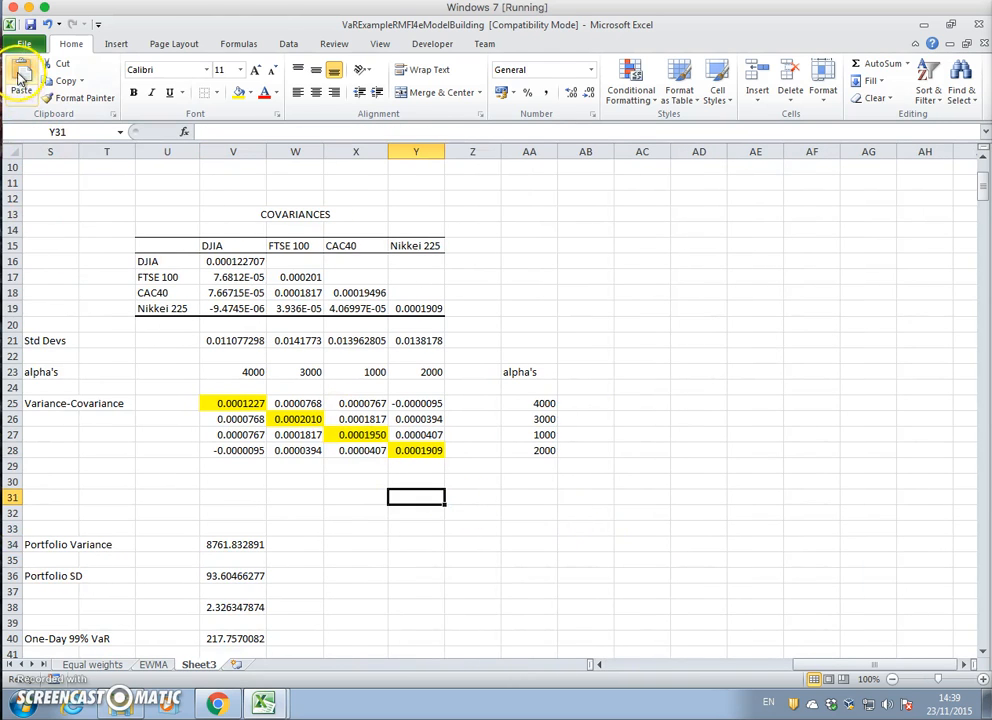
left_click(20, 75)
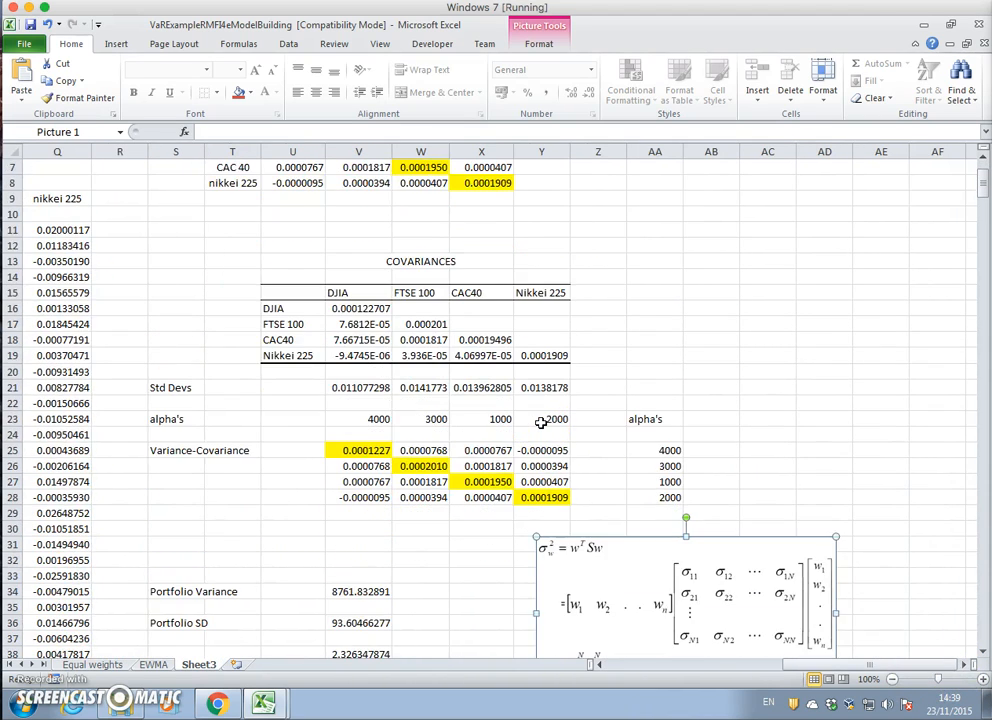
scroll("down", 3)
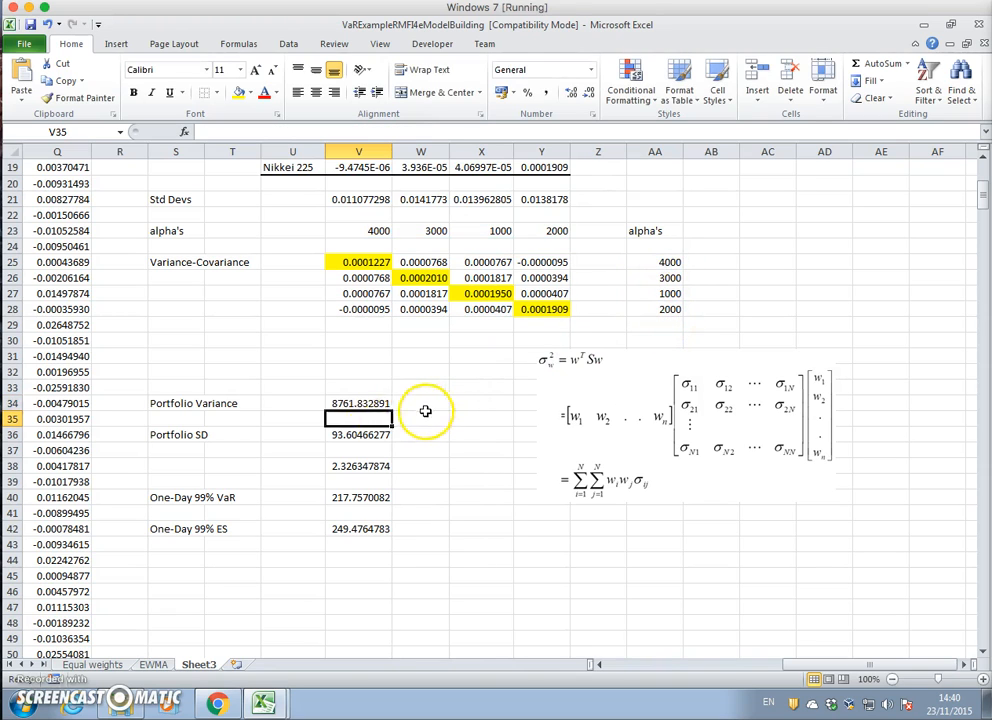
Review the Portfolio Variance MMULT formula and Portfolio SD square-root formula
left_click(359, 403)
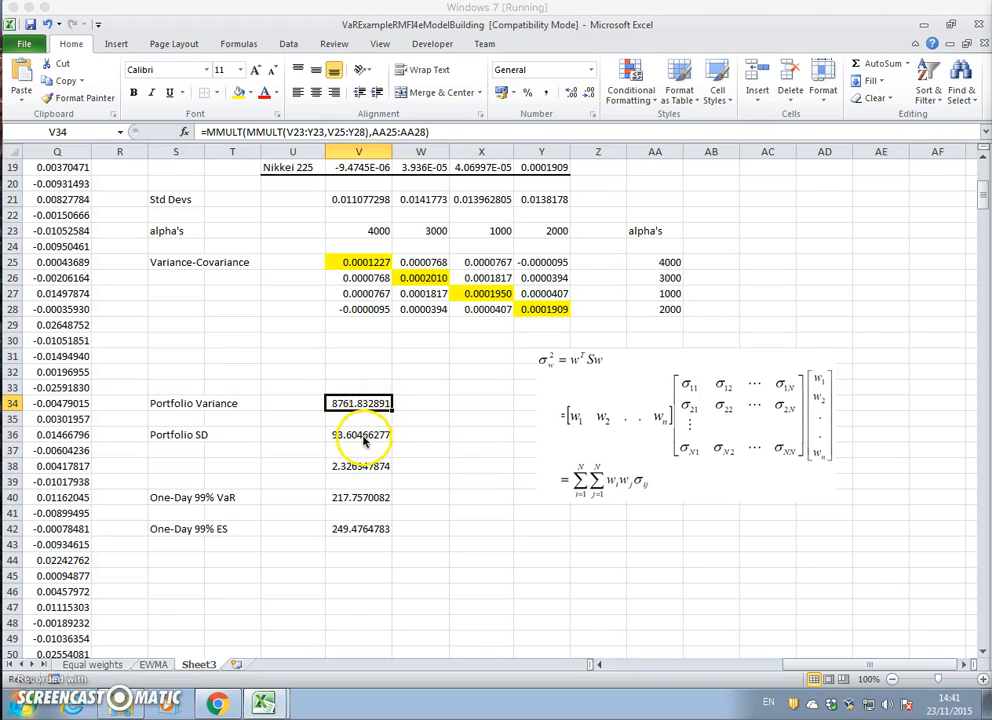
left_click(359, 434)
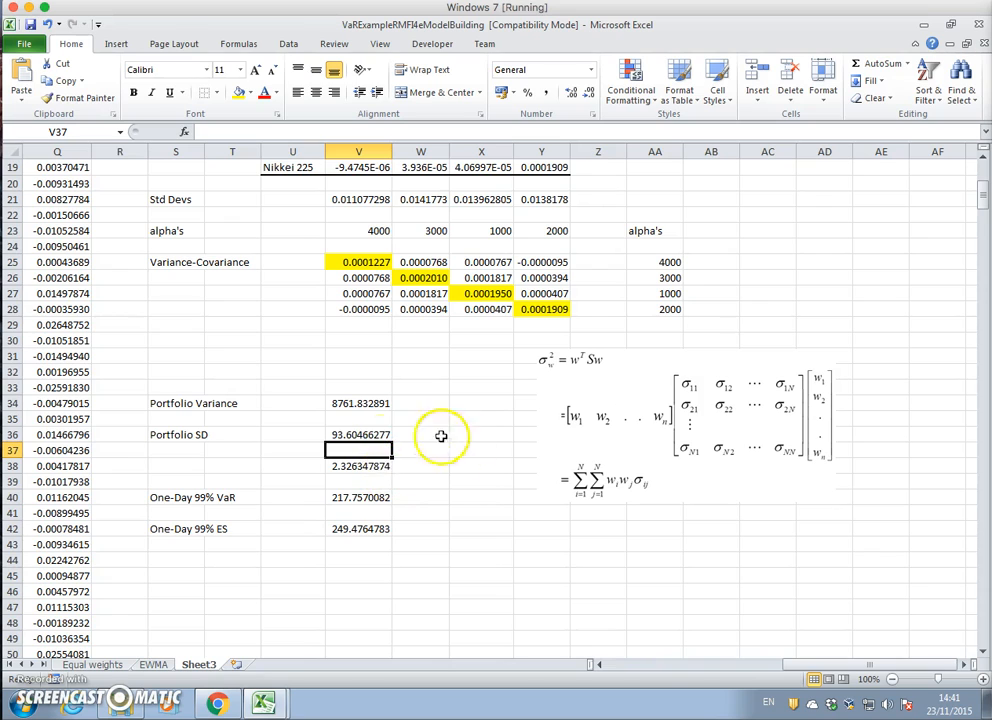
left_click(359, 434)
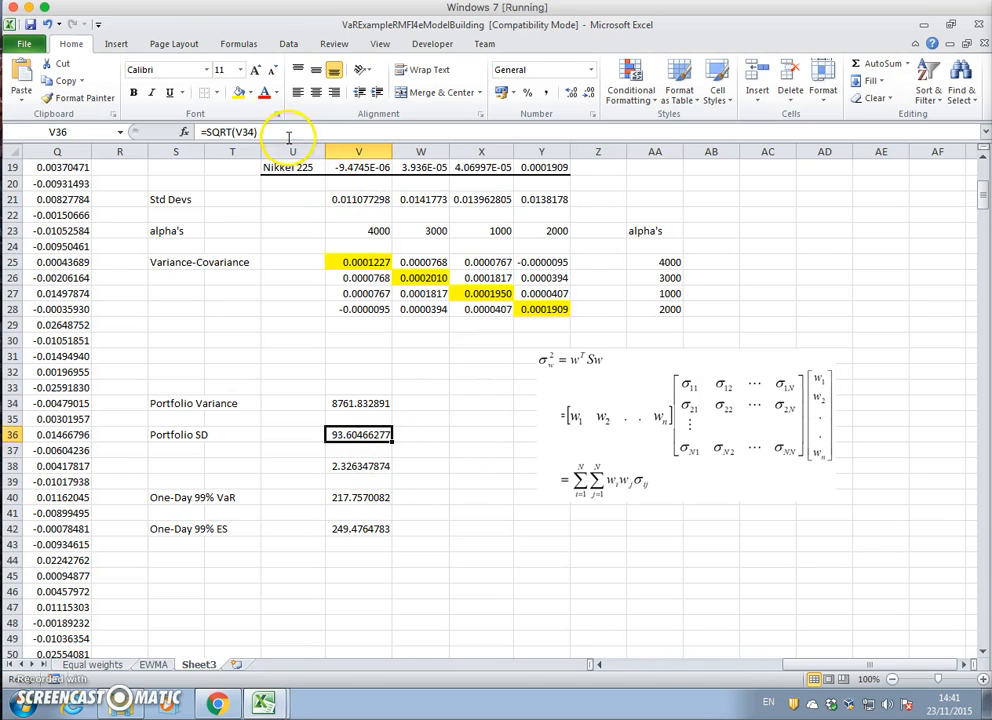
mouse_move(445, 435)
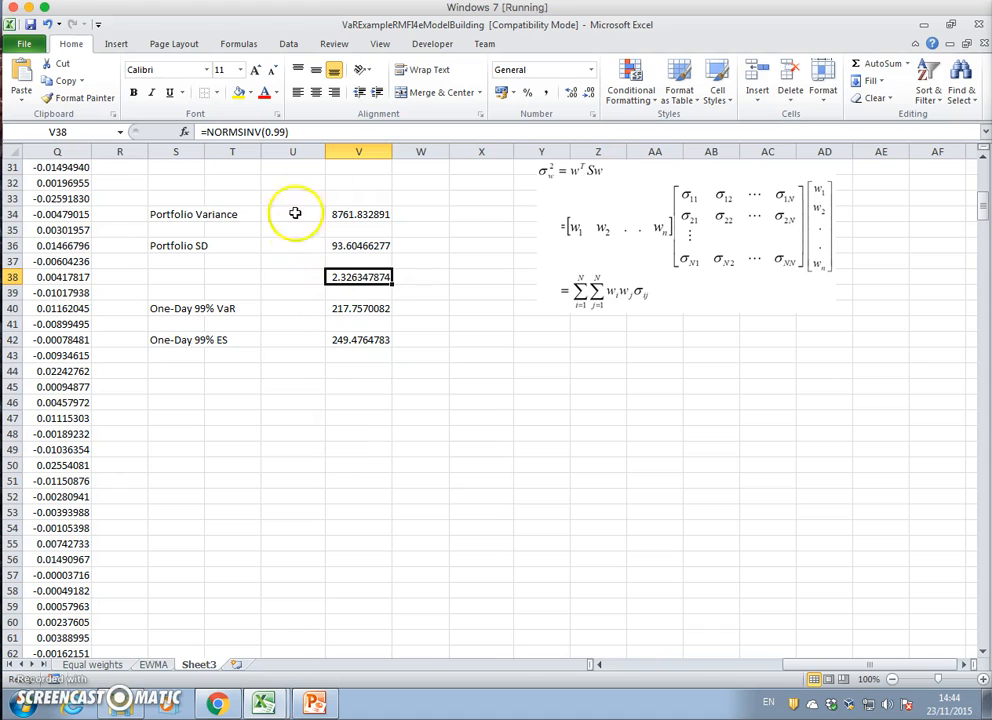
mouse_move(222, 389)
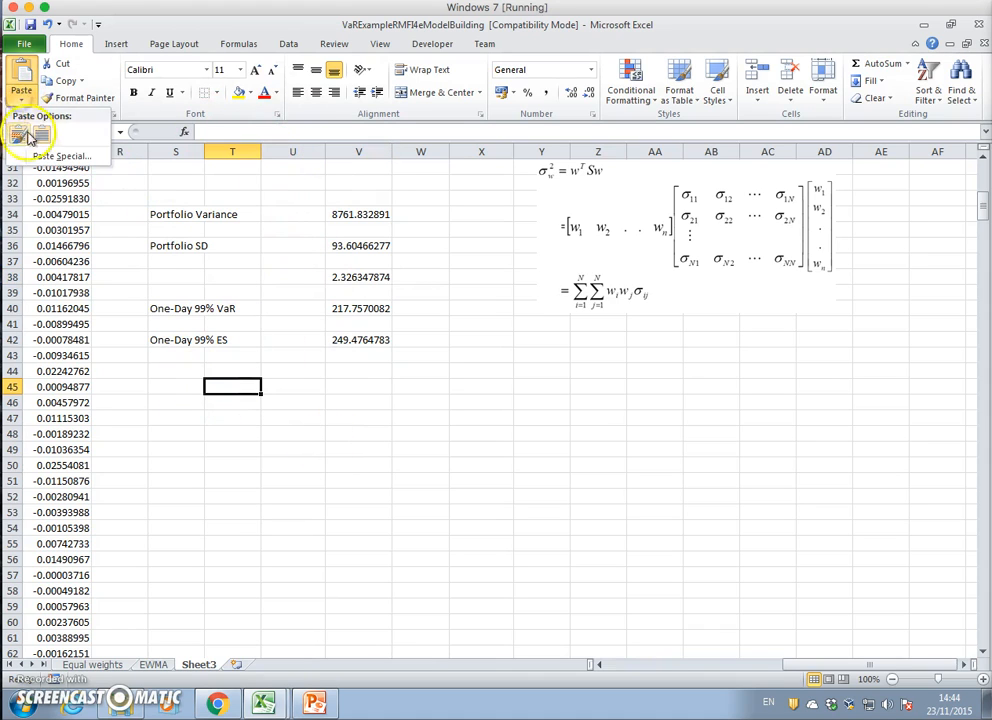
Paste the VaR assumptions slide into T45 as a PNG picture
left_click(62, 156)
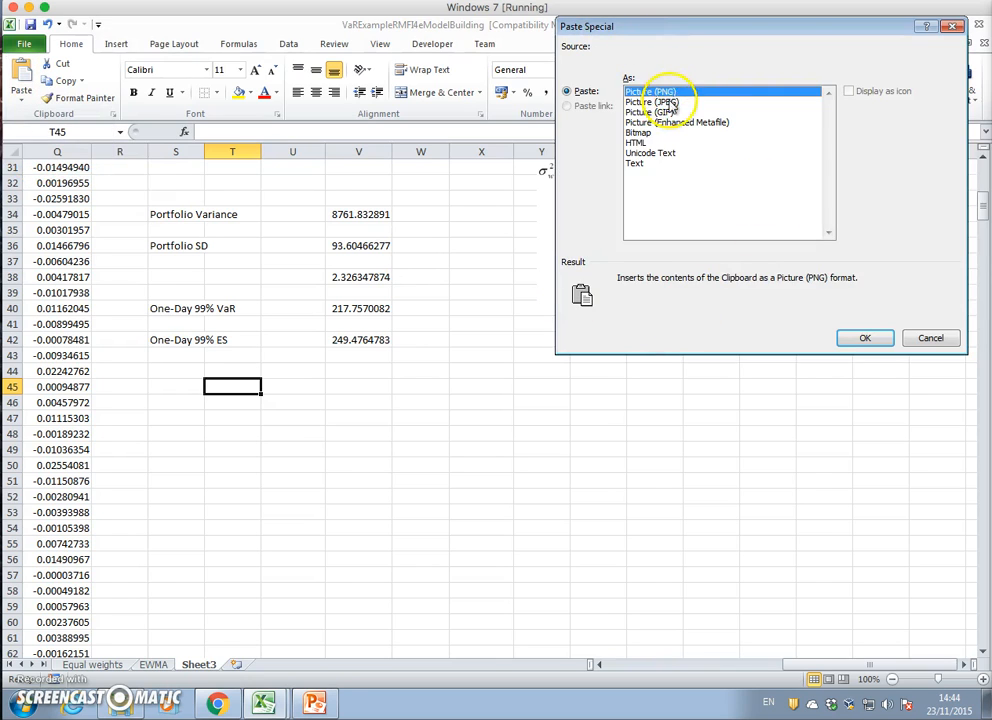
left_click(864, 337)
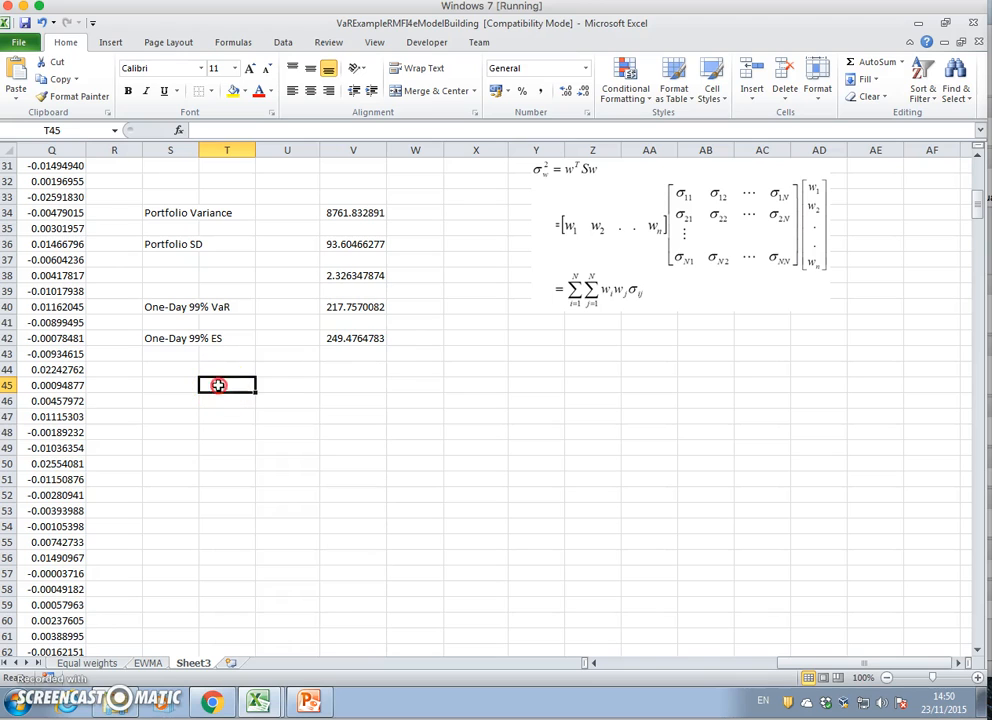
right_click(226, 385)
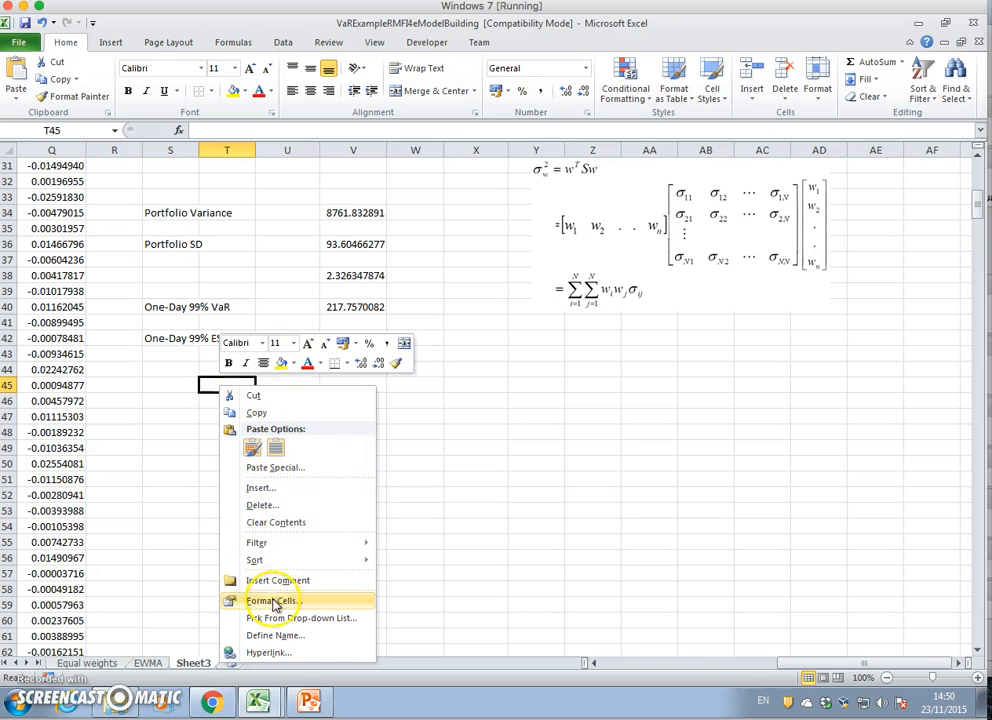
left_click(275, 467)
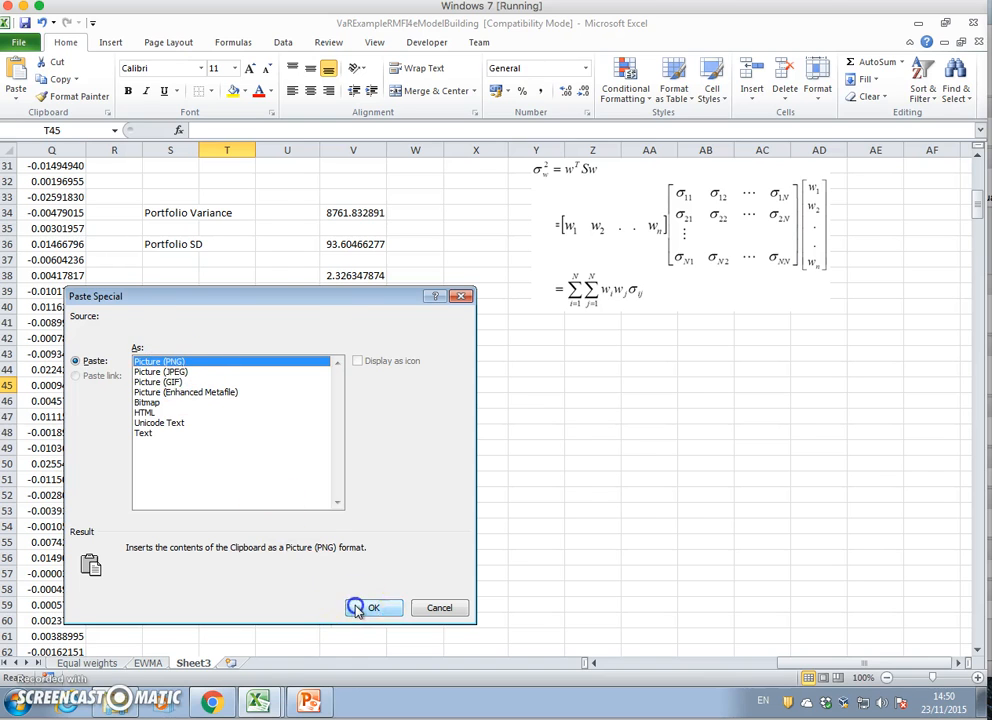
left_click(371, 607)
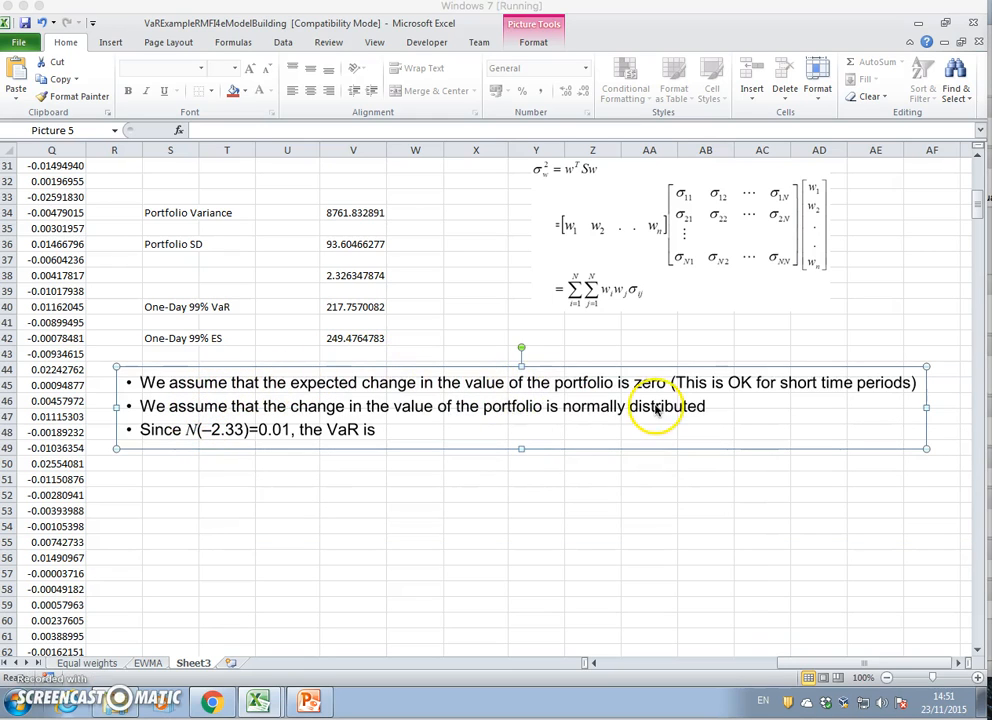
mouse_move(240, 458)
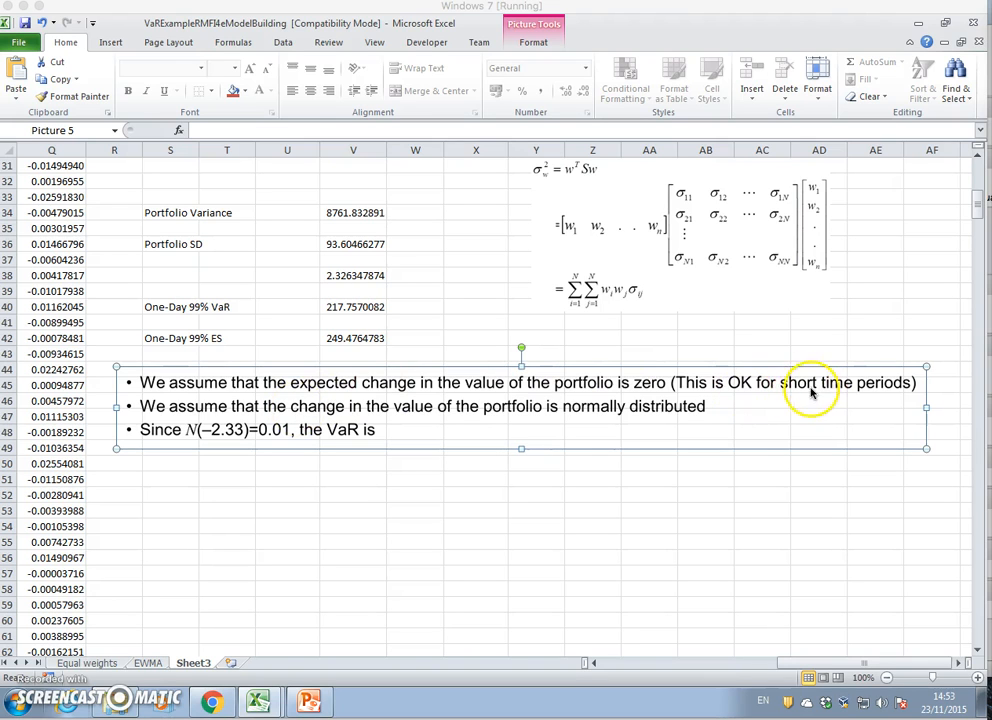
scroll("down", 3)
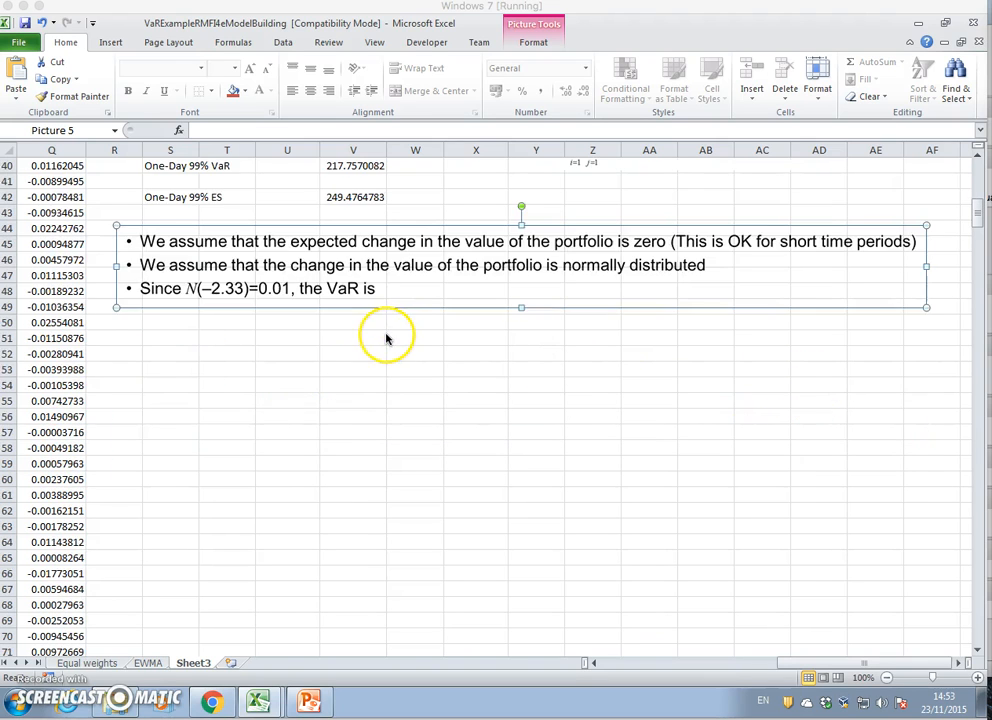
scroll("up", 3)
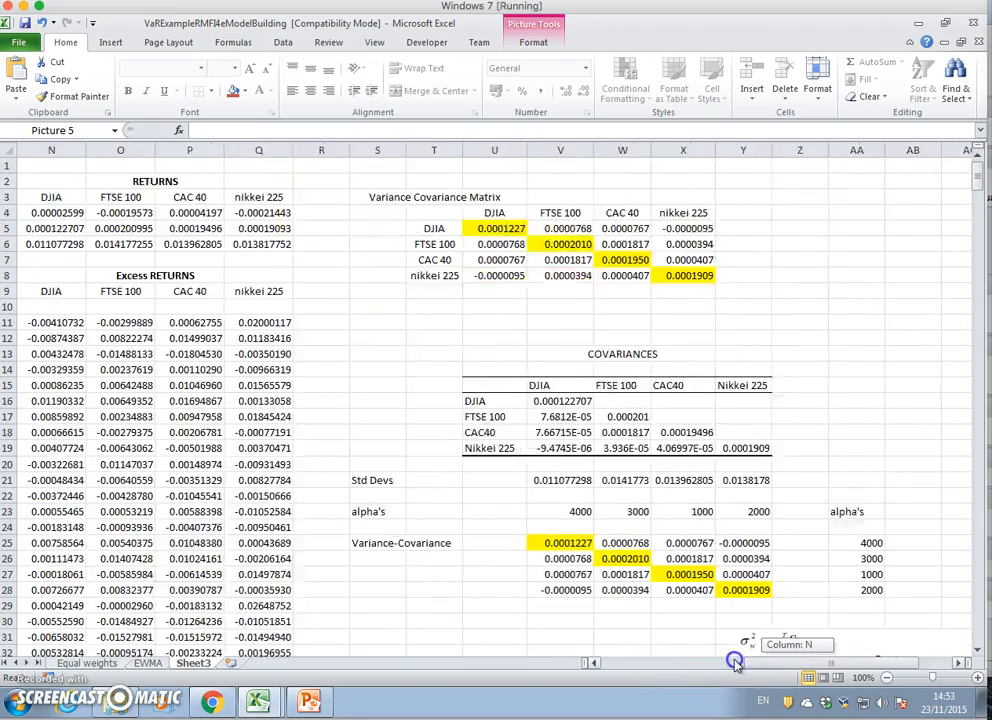
scroll("left", 3)
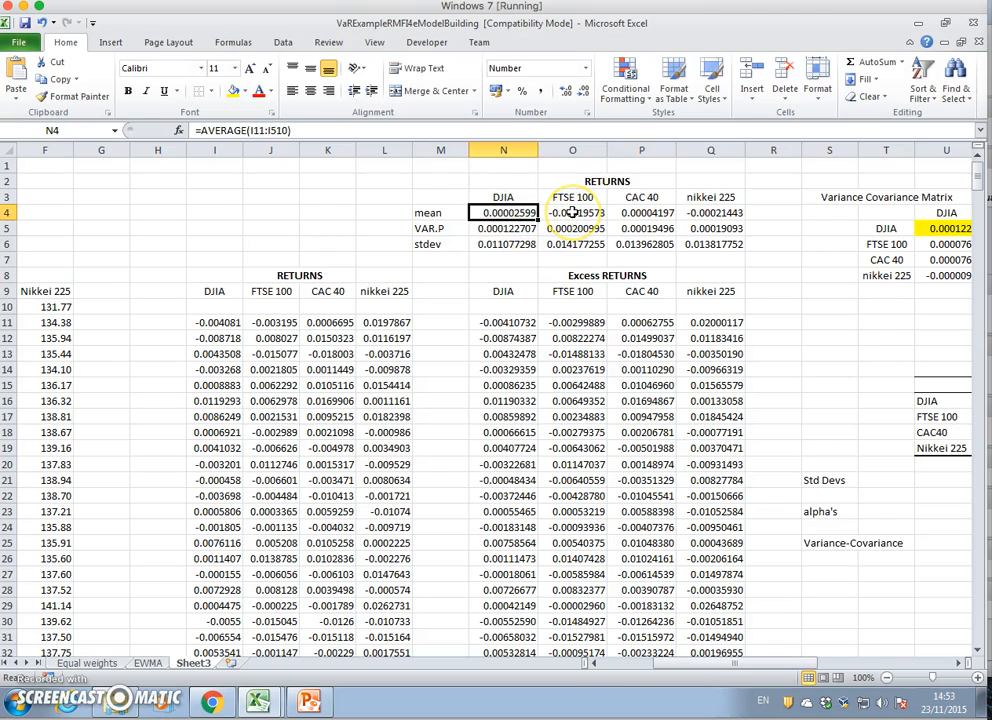
left_click(572, 212)
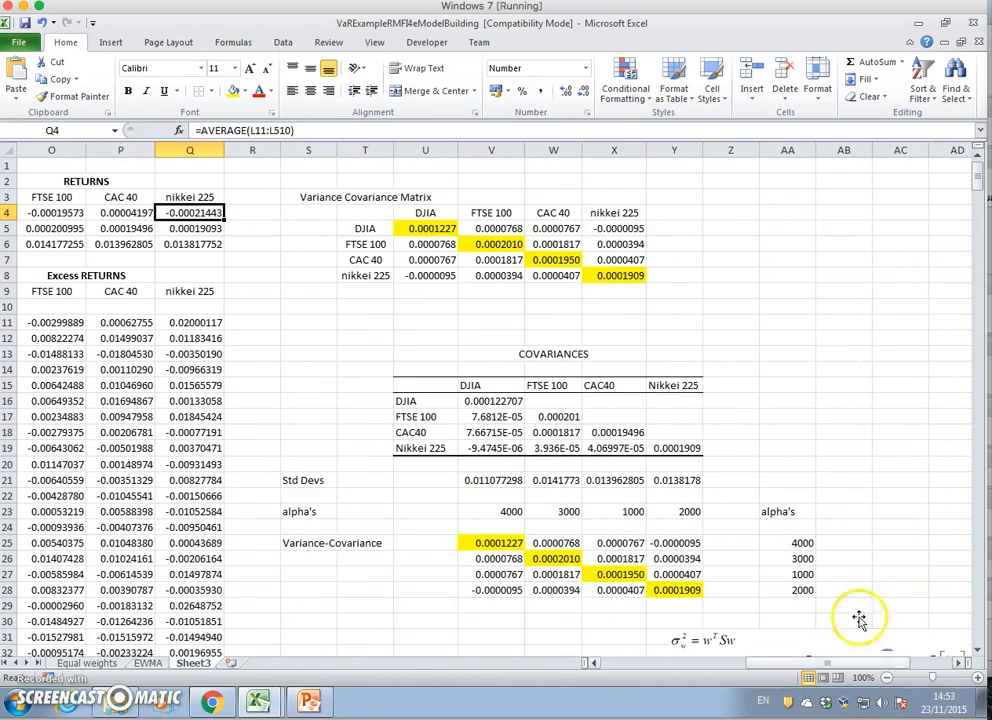
scroll("down", 3)
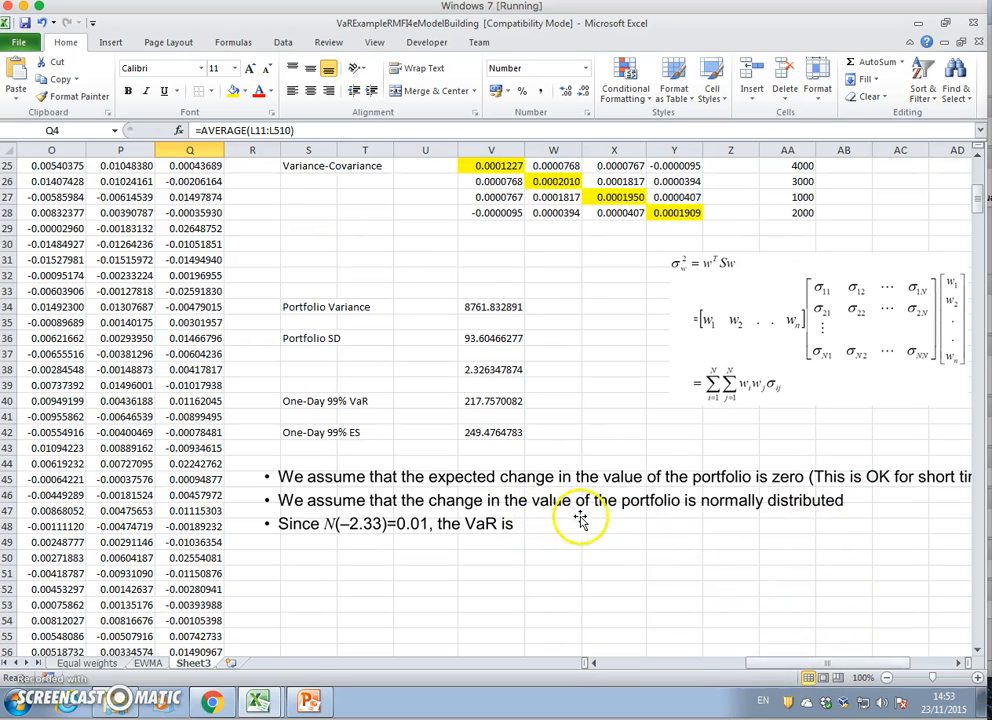
mouse_move(740, 512)
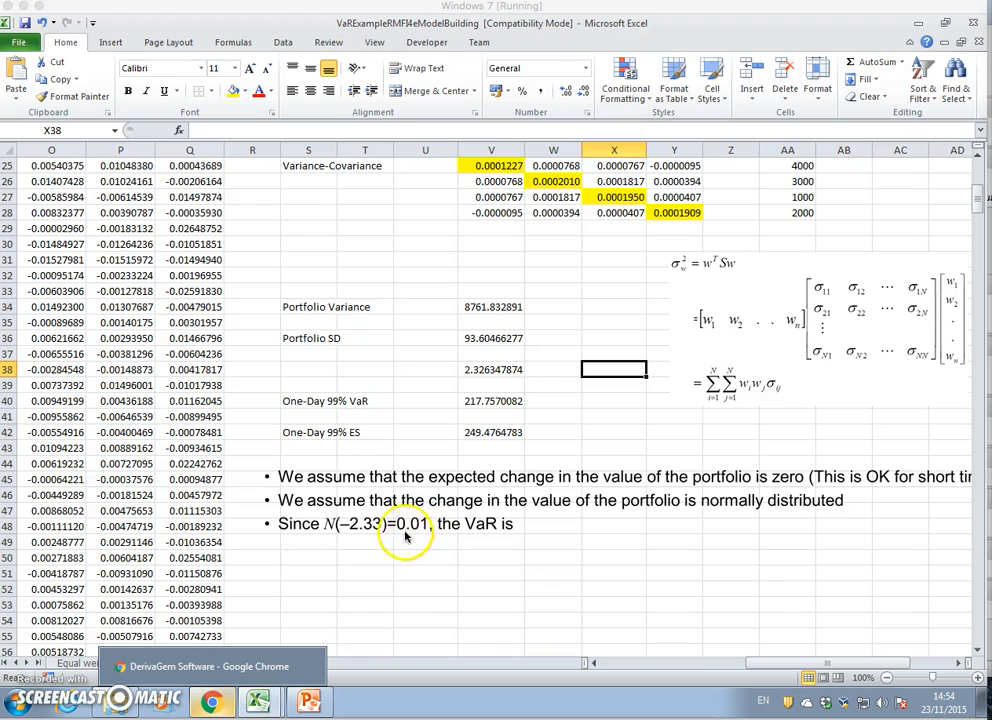
mouse_move(362, 538)
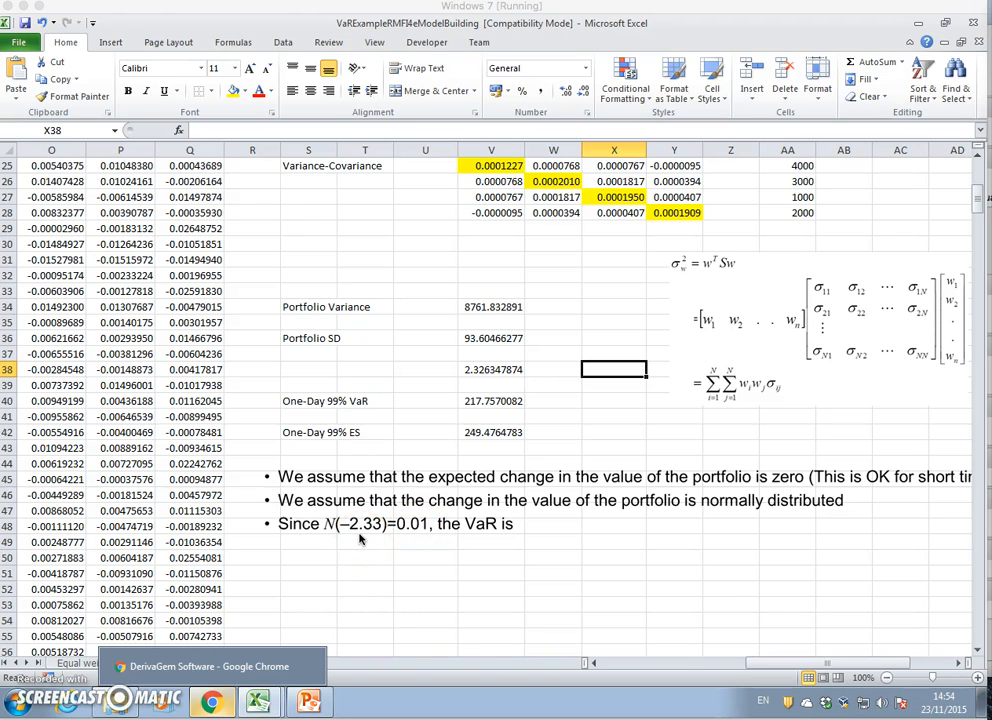
left_click(490, 369)
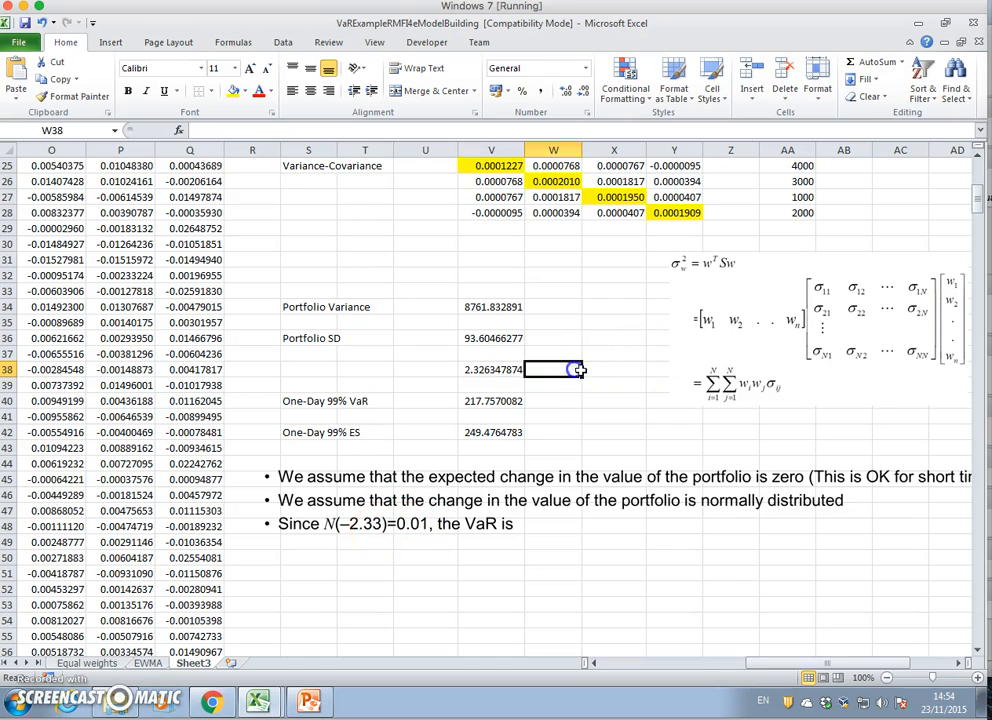
mouse_move(653, 367)
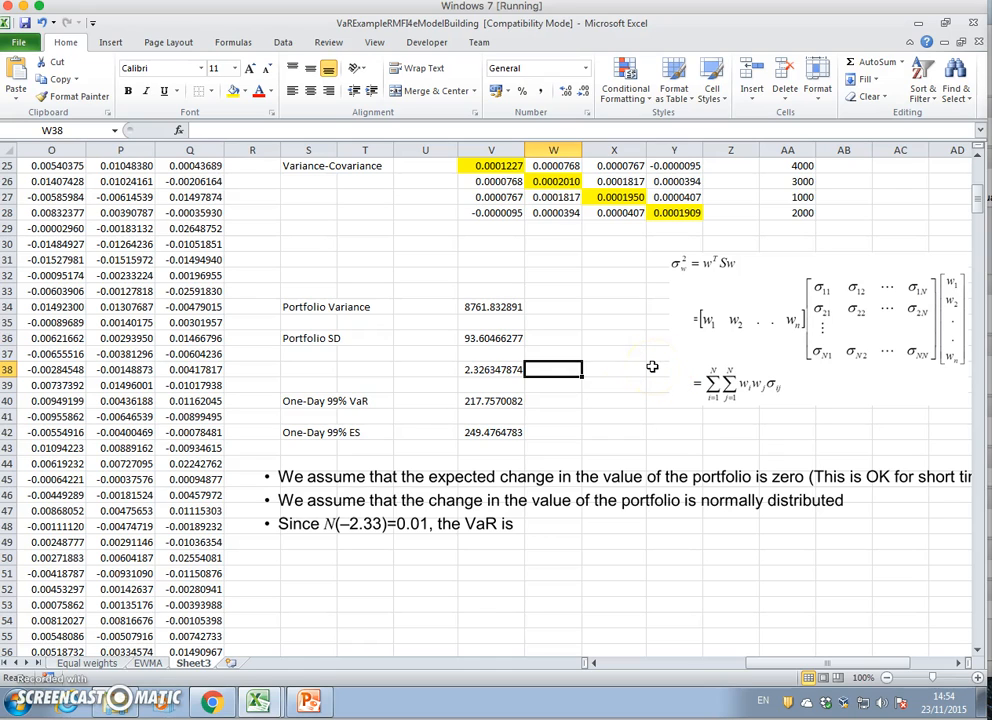
left_click(491, 400)
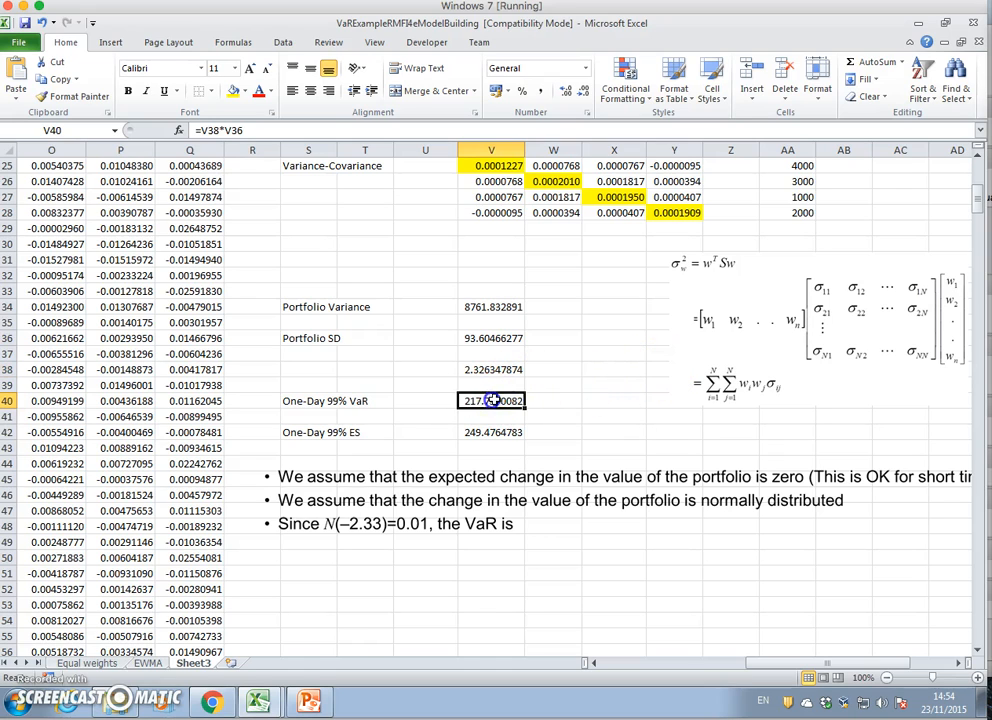
double_click(490, 400)
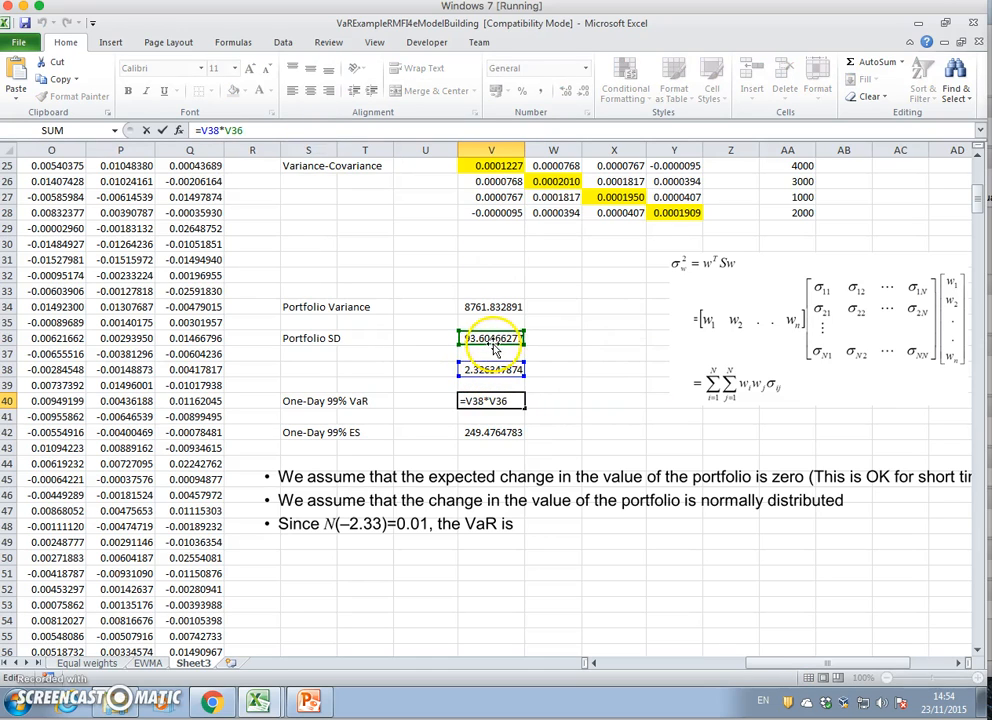
left_click(490, 400)
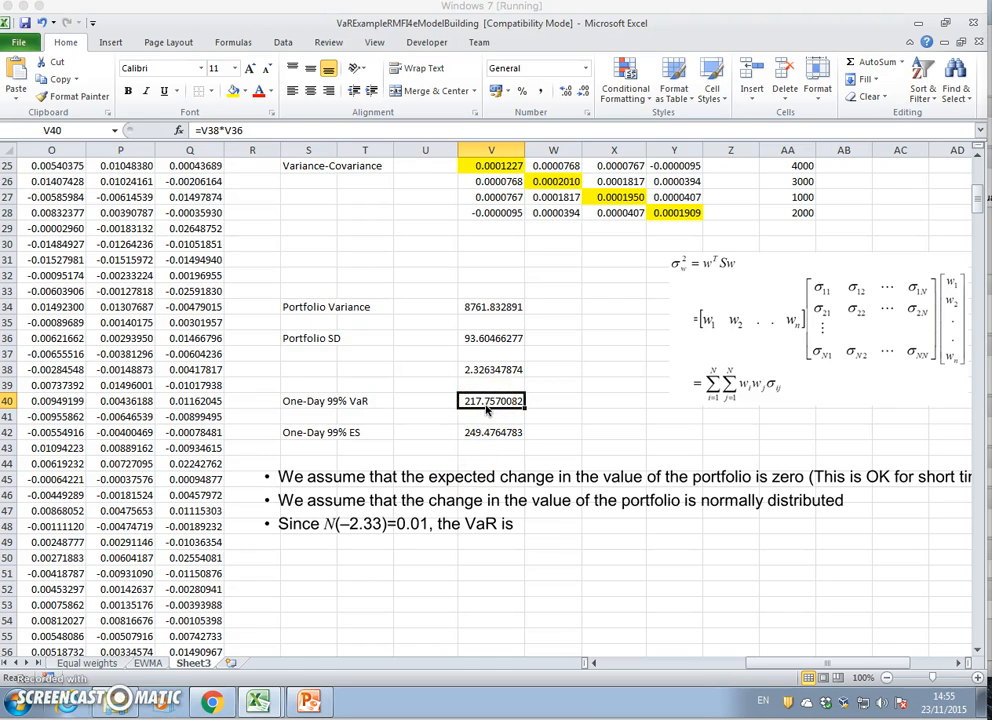
mouse_move(485, 411)
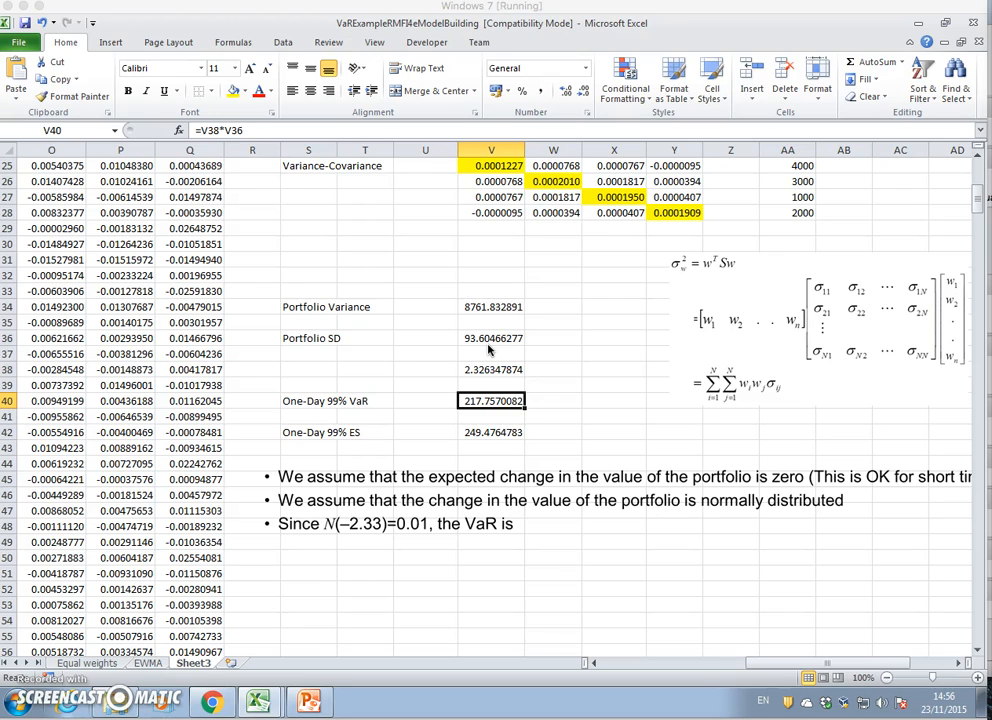
mouse_move(490, 355)
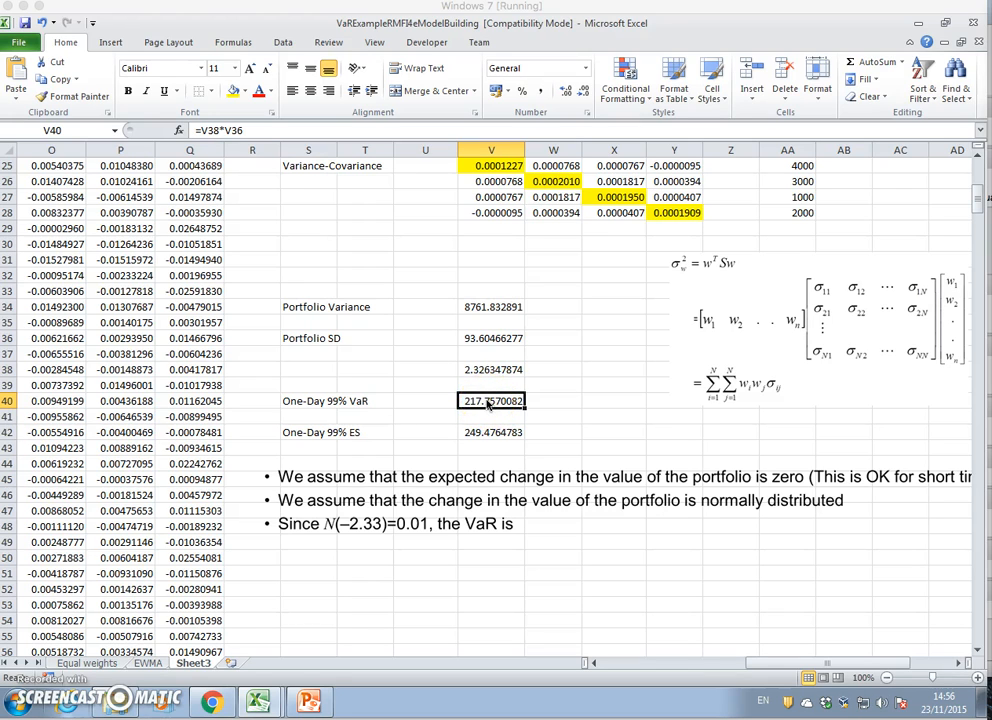
double_click(491, 400)
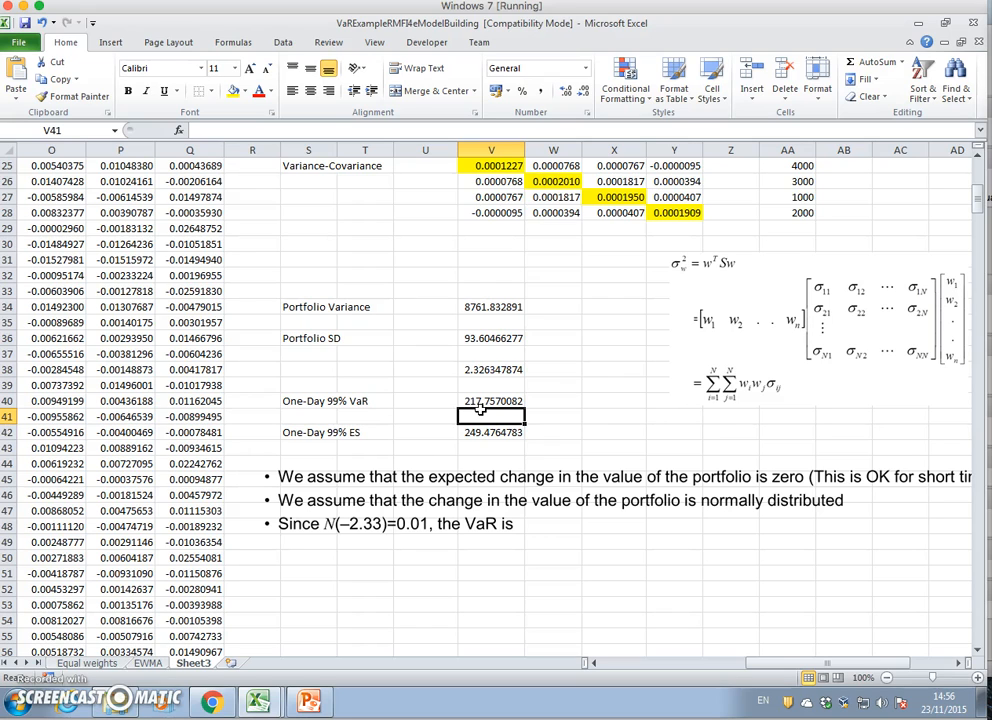
left_click(553, 400)
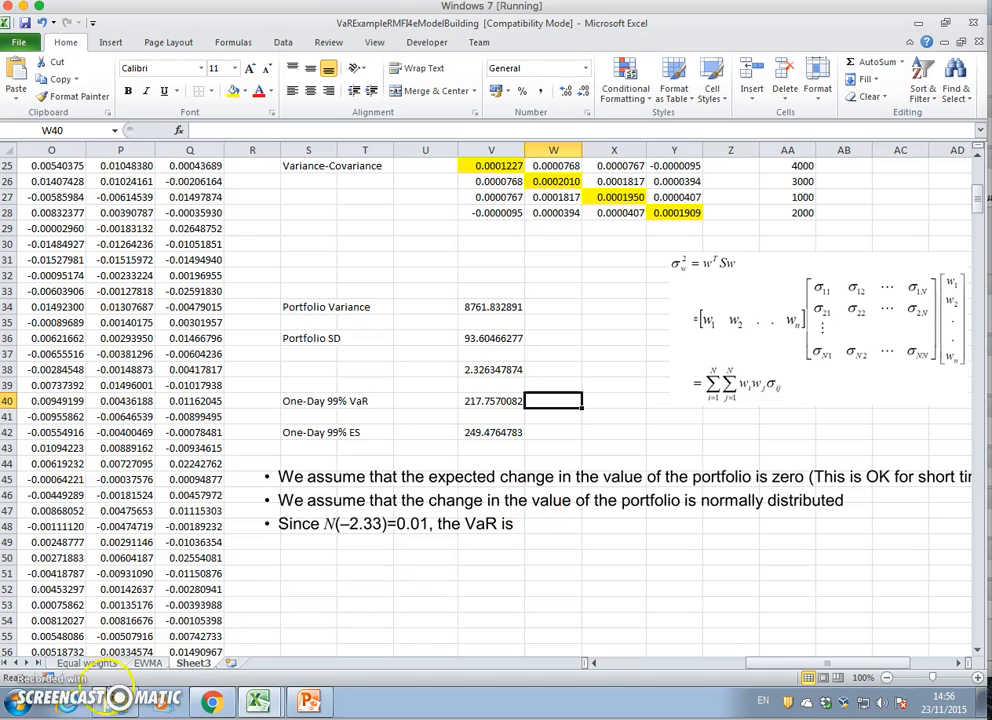
mouse_move(727, 490)
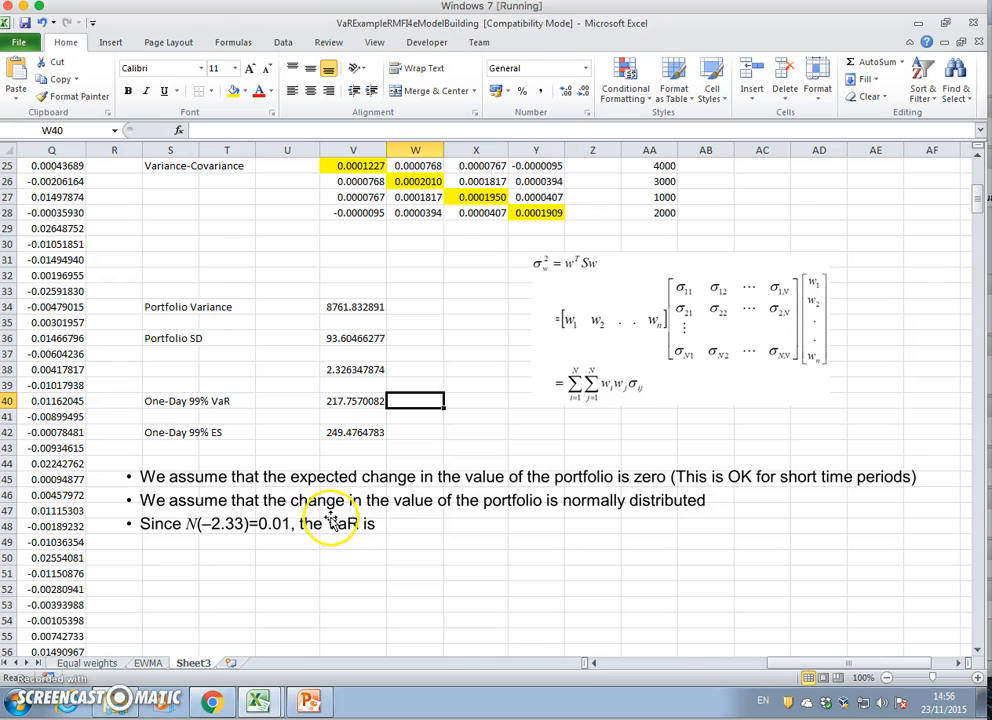
mouse_move(405, 490)
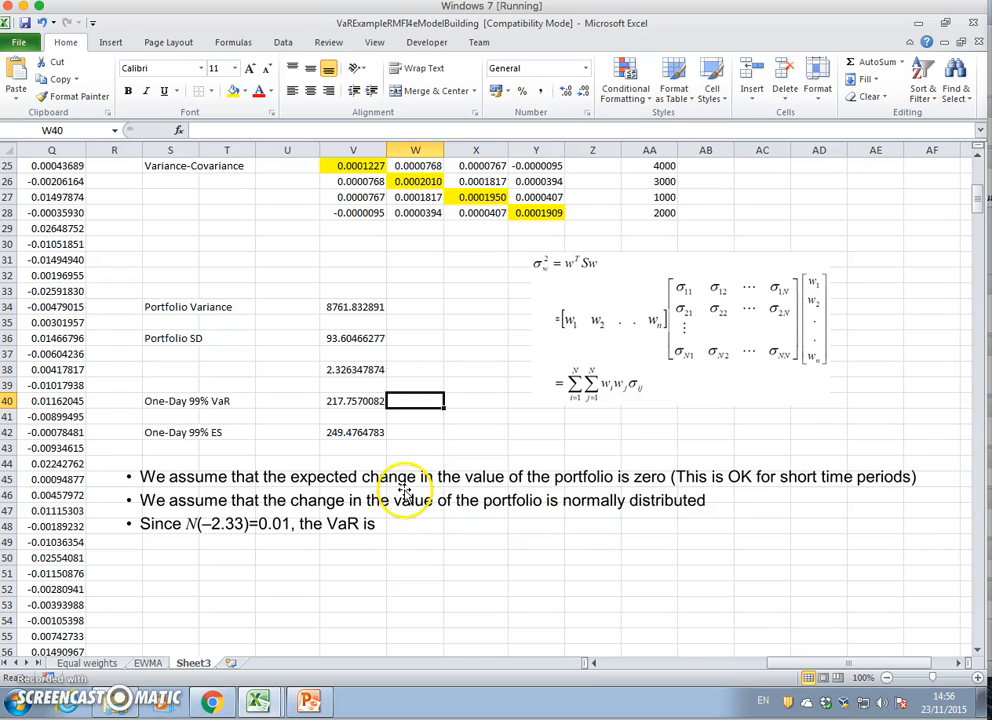
mouse_move(553, 483)
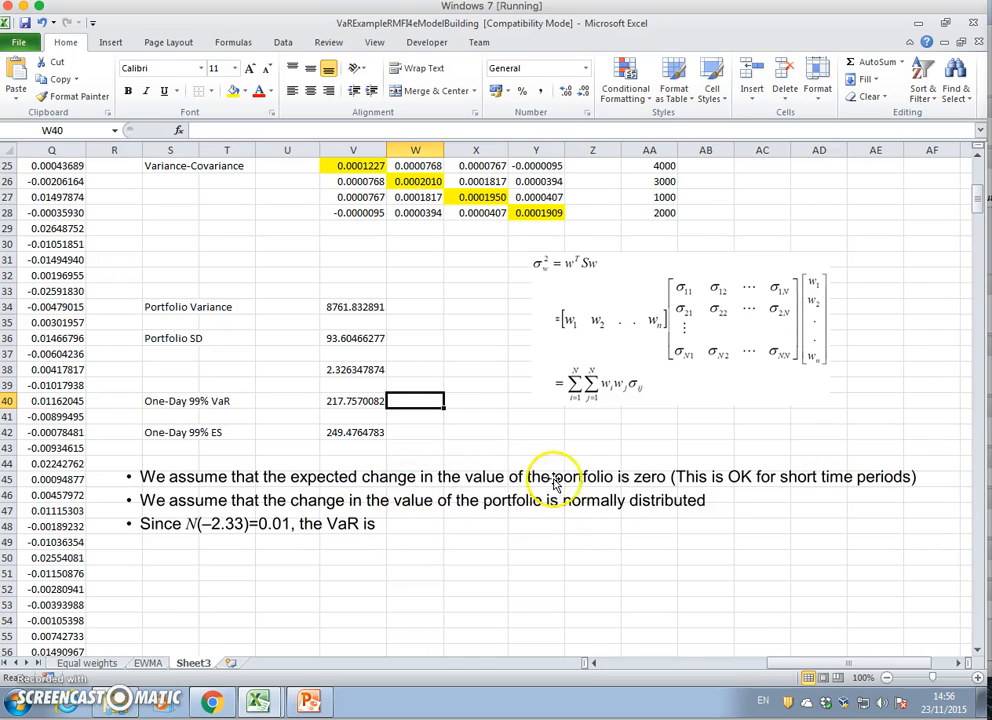
mouse_move(655, 483)
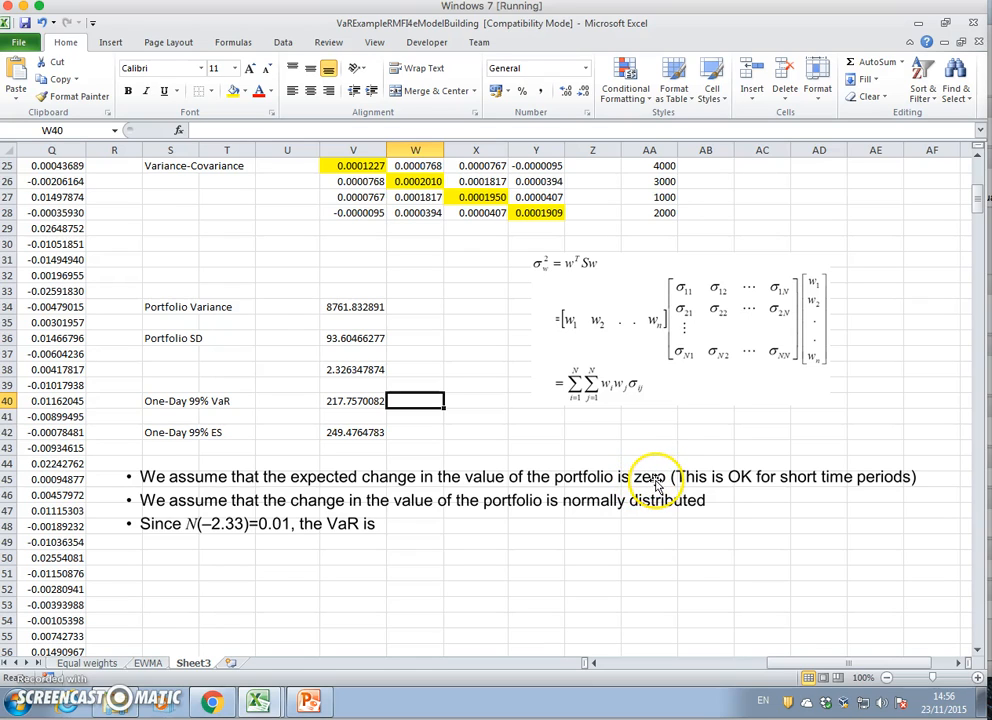
mouse_move(655, 483)
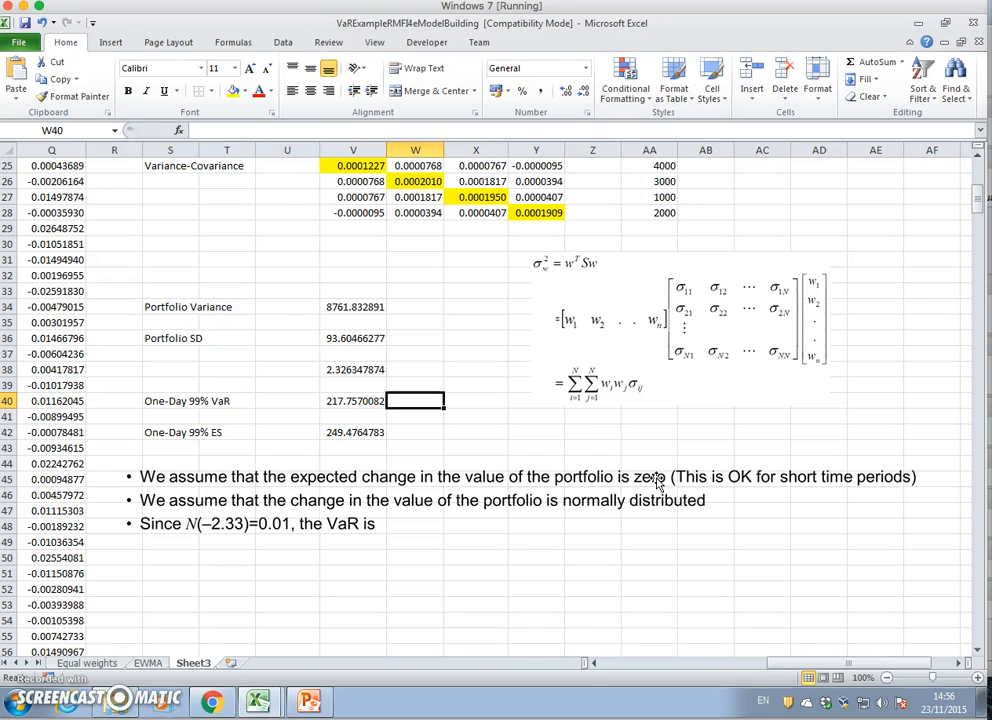
mouse_move(411, 556)
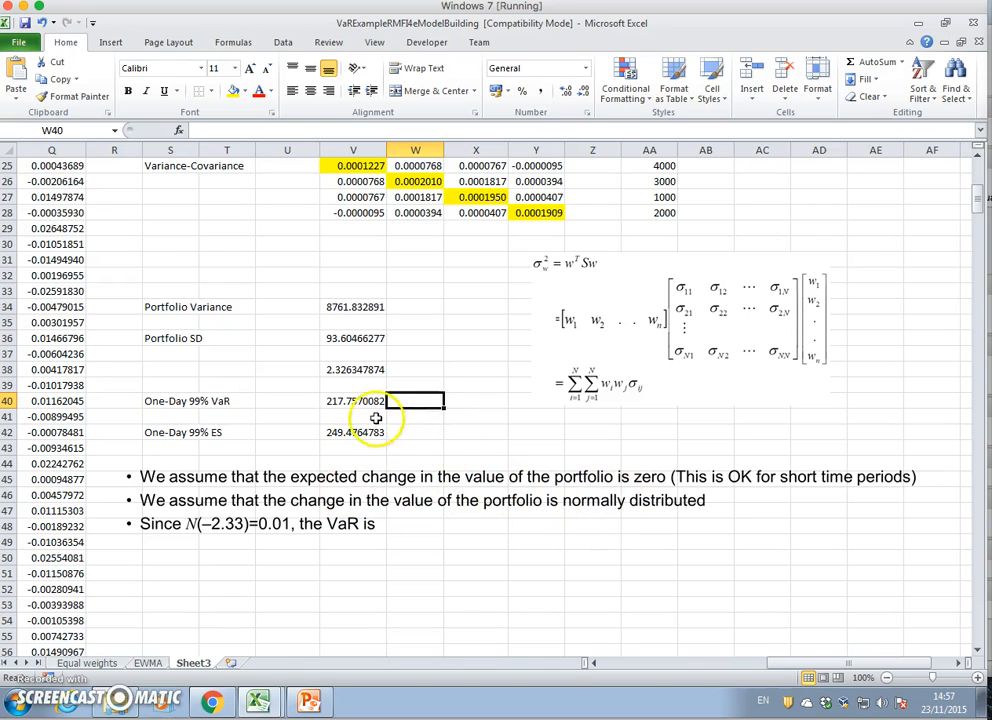
left_click(352, 400)
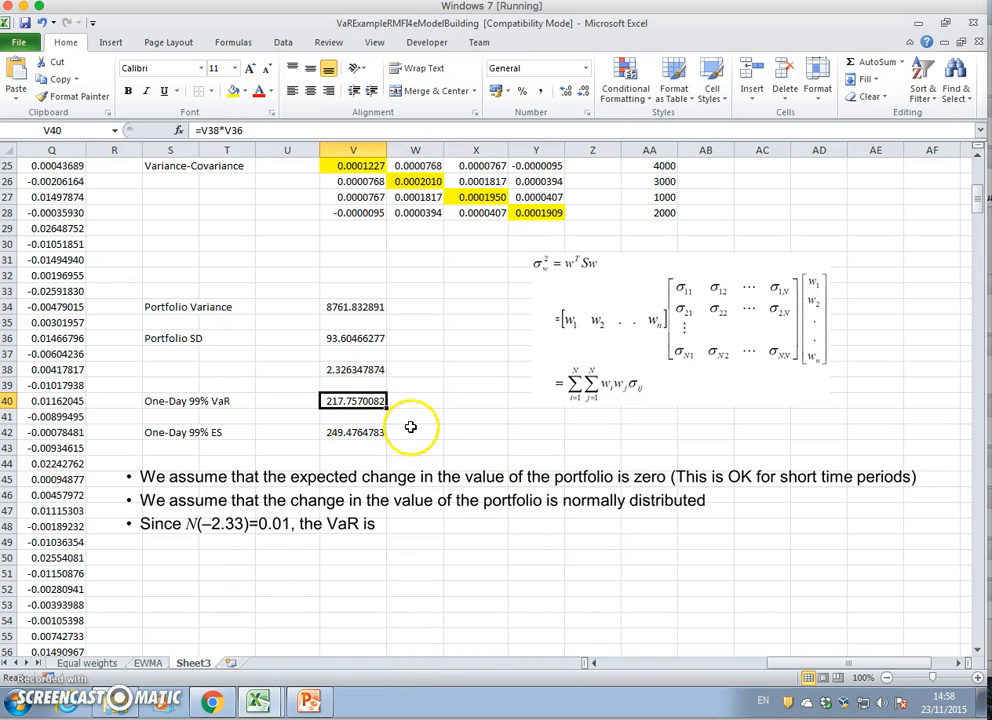
mouse_move(272, 611)
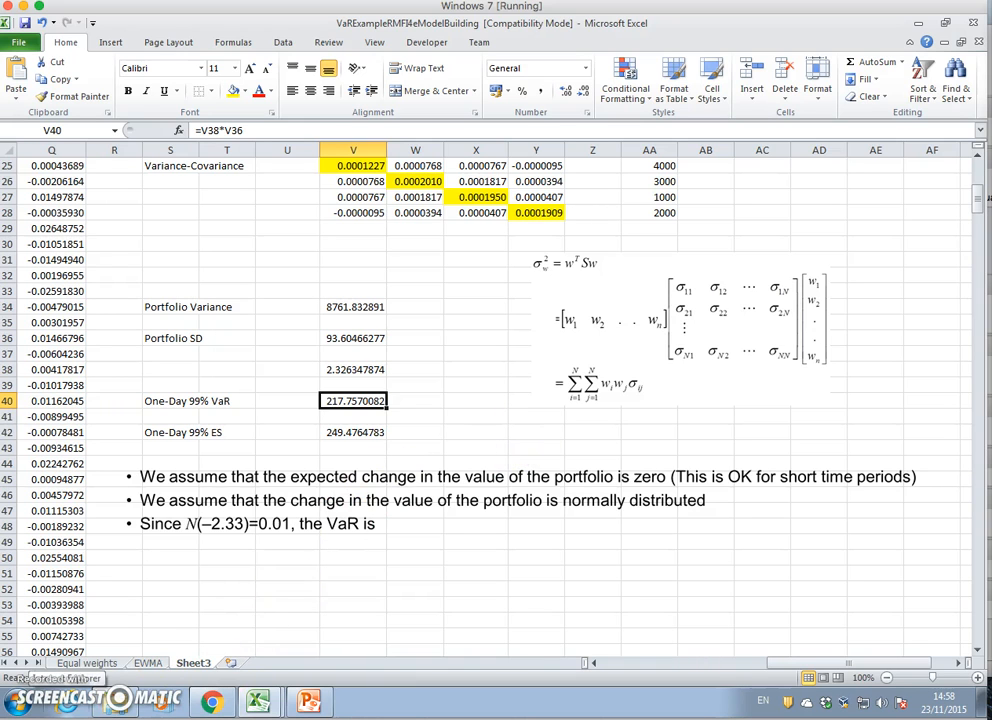
scroll("down", 3)
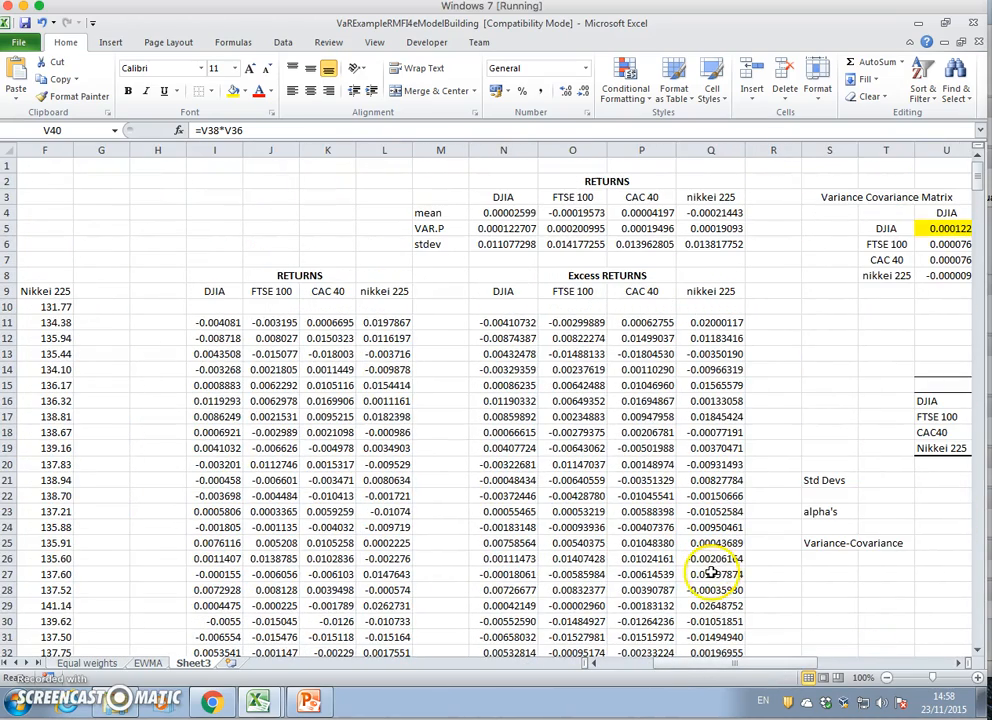
left_click(503, 212)
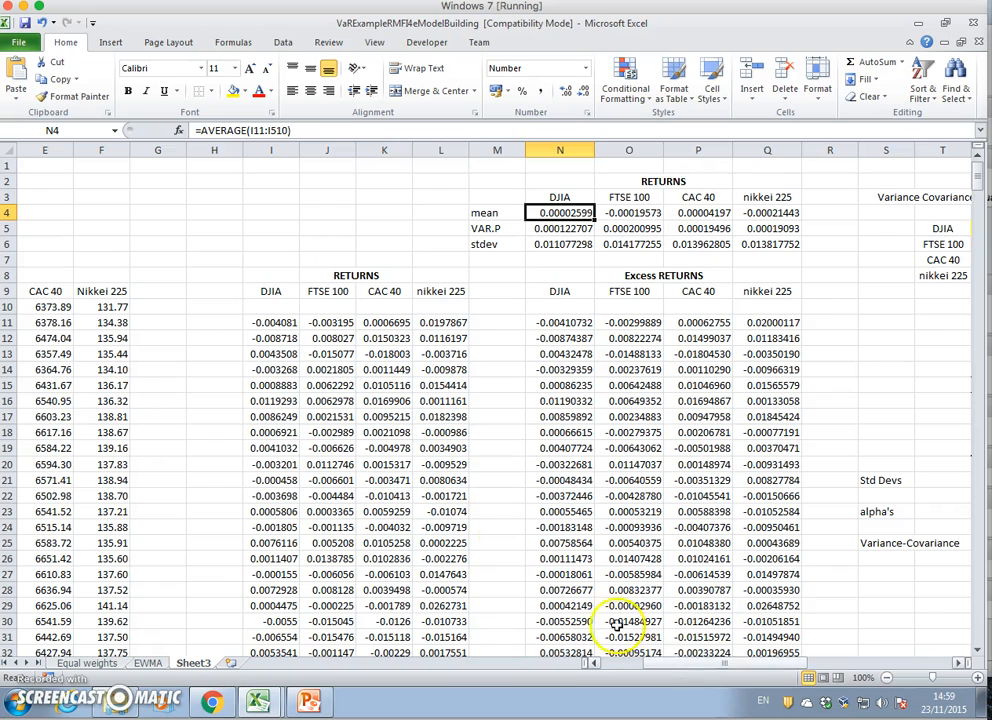
left_click(271, 322)
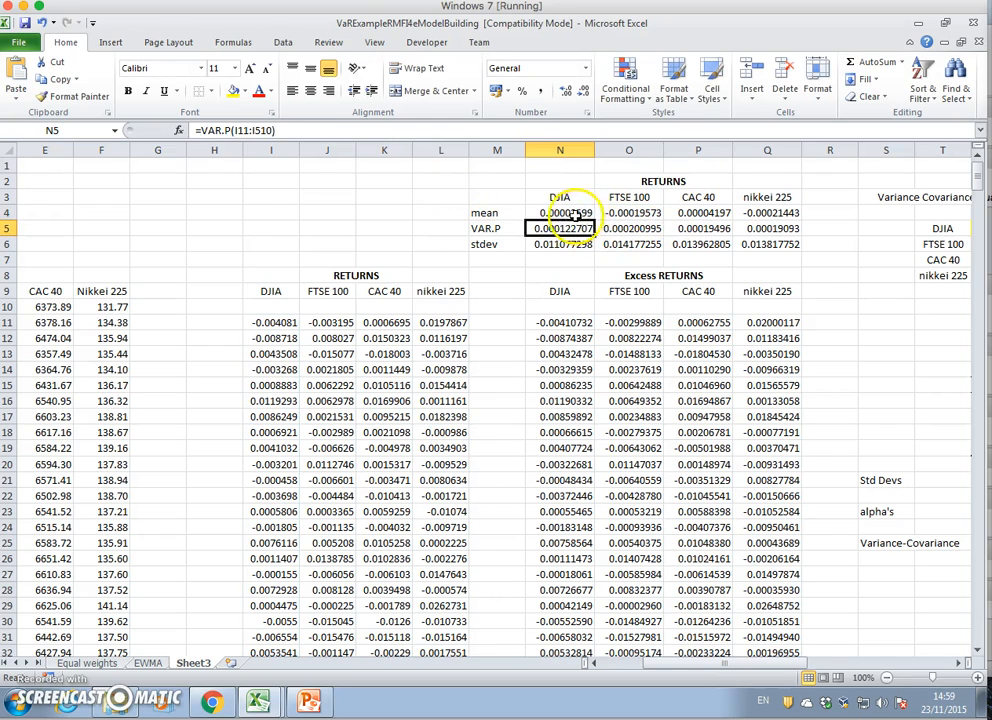
left_click_drag(559, 212, 698, 212)
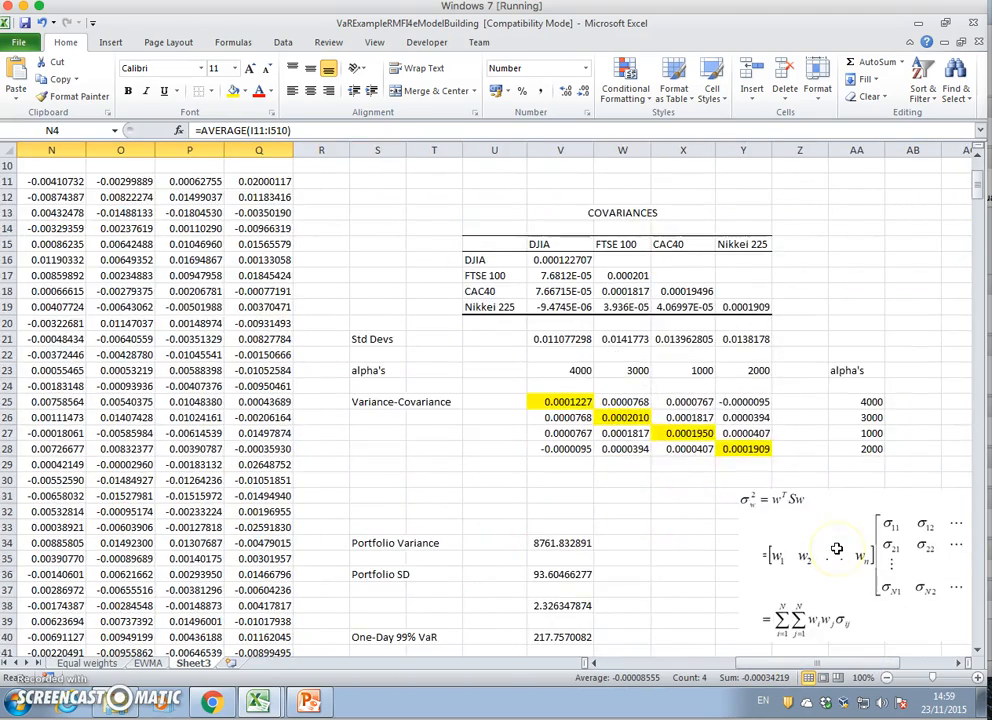
scroll("down", 3)
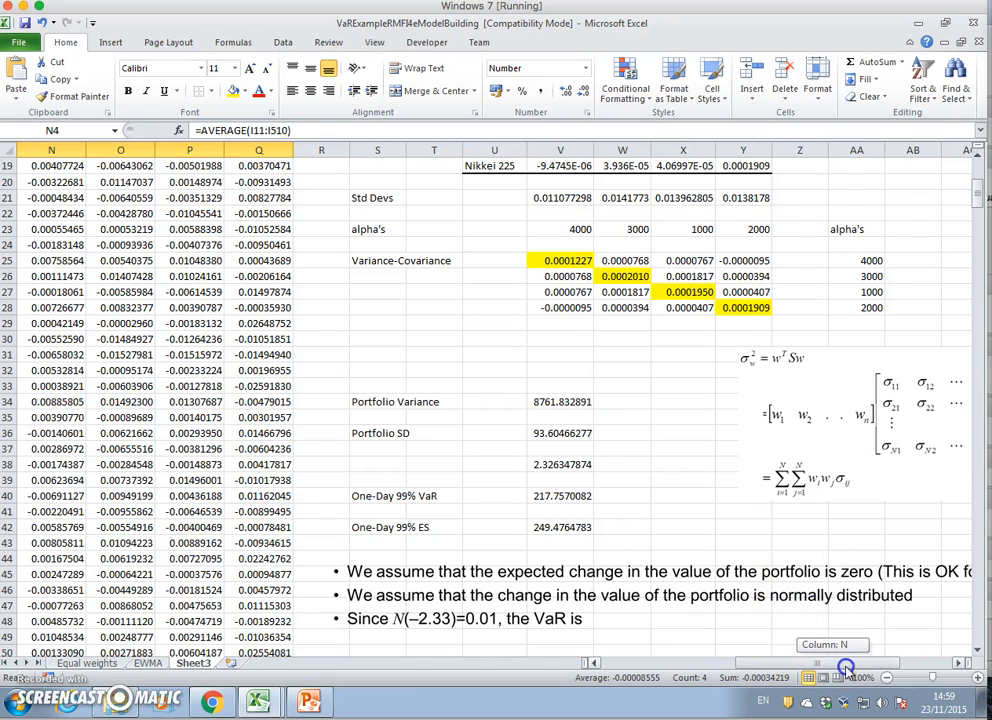